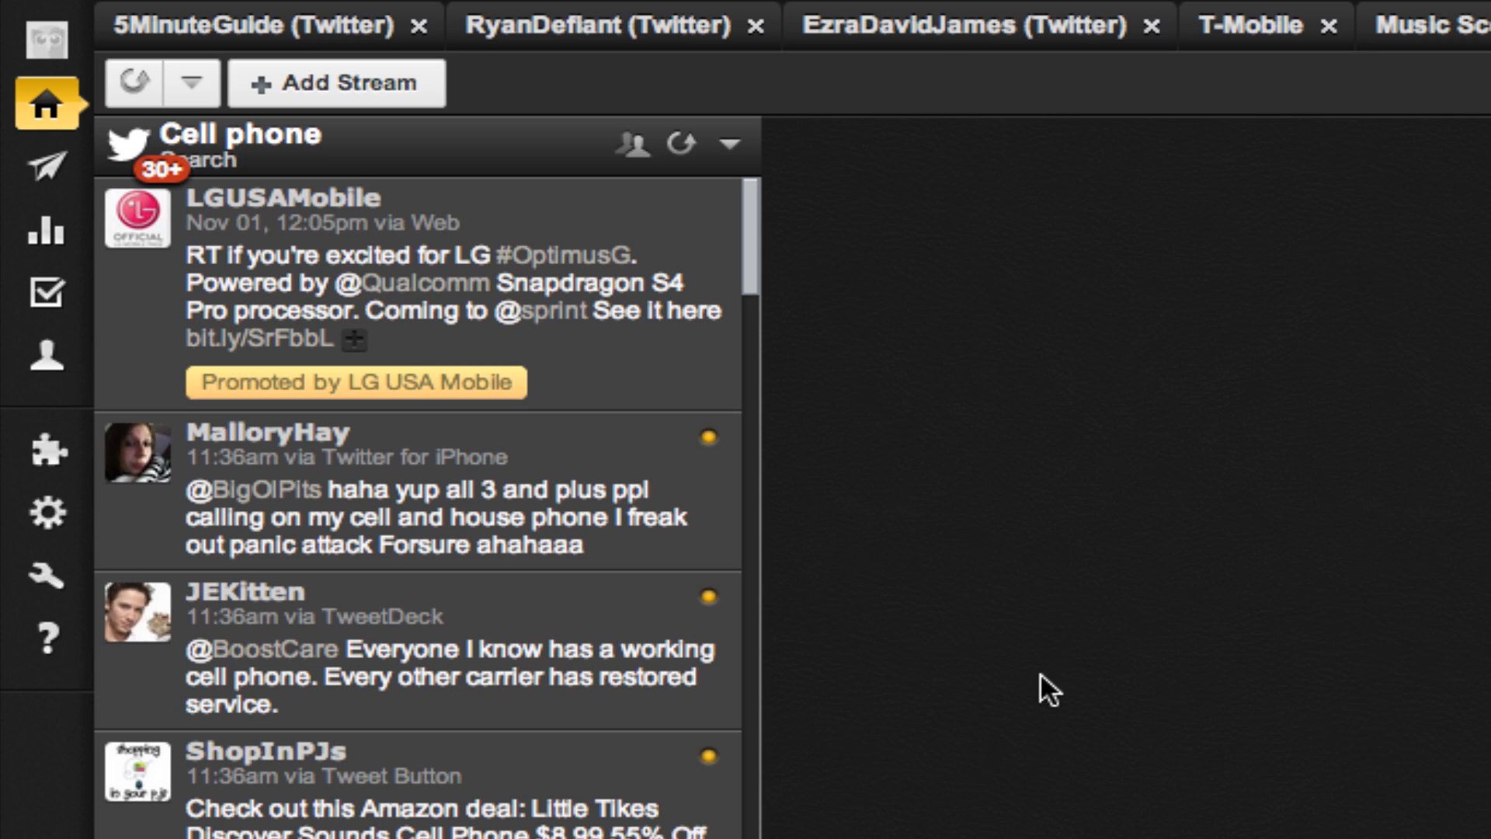
mouse_move(1150, 549)
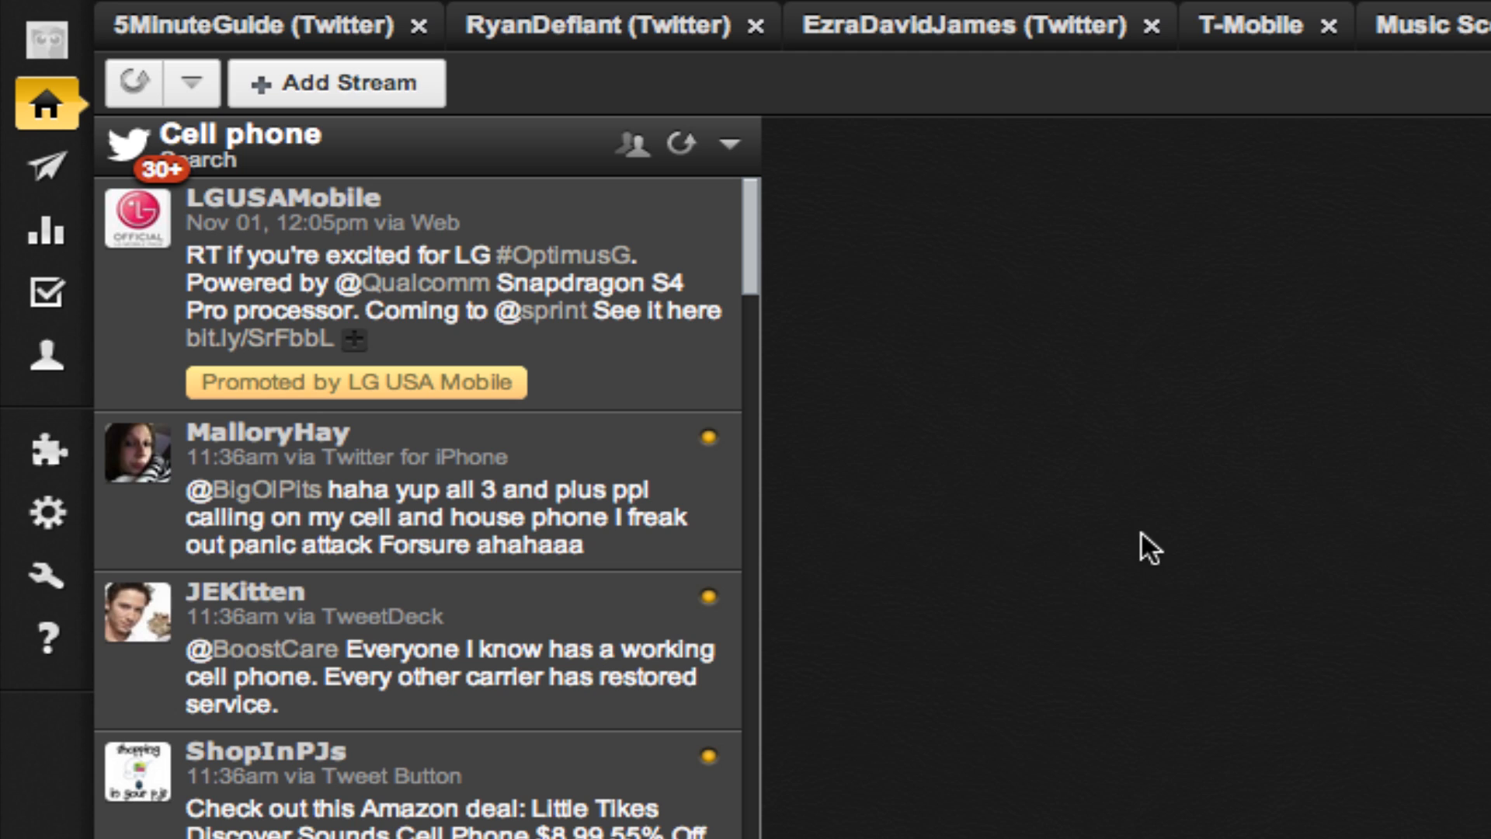
mouse_move(338, 101)
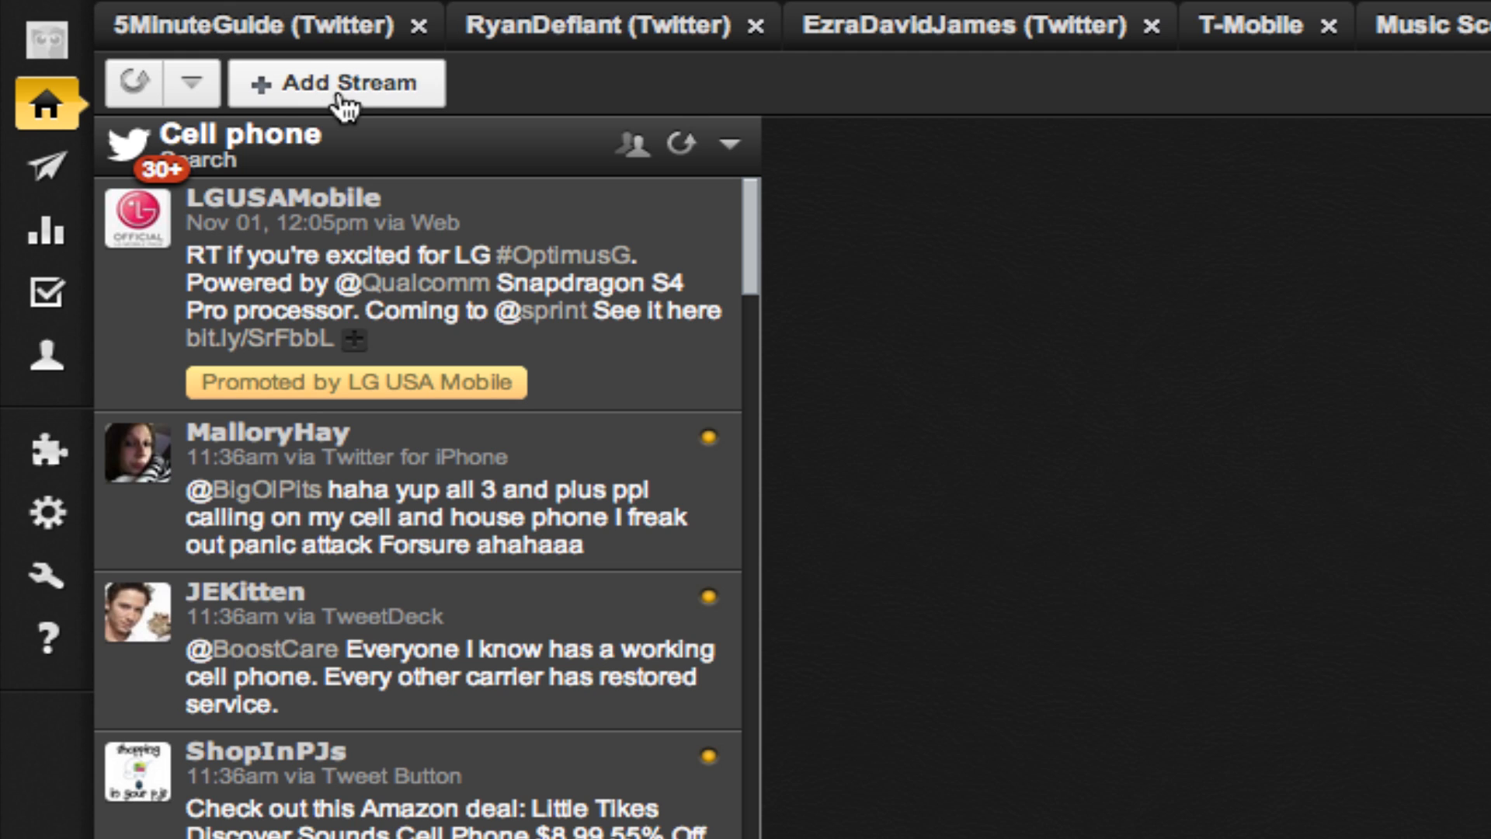
Step: Open the Add Stream dialog with the Twitter network selected
click(334, 83)
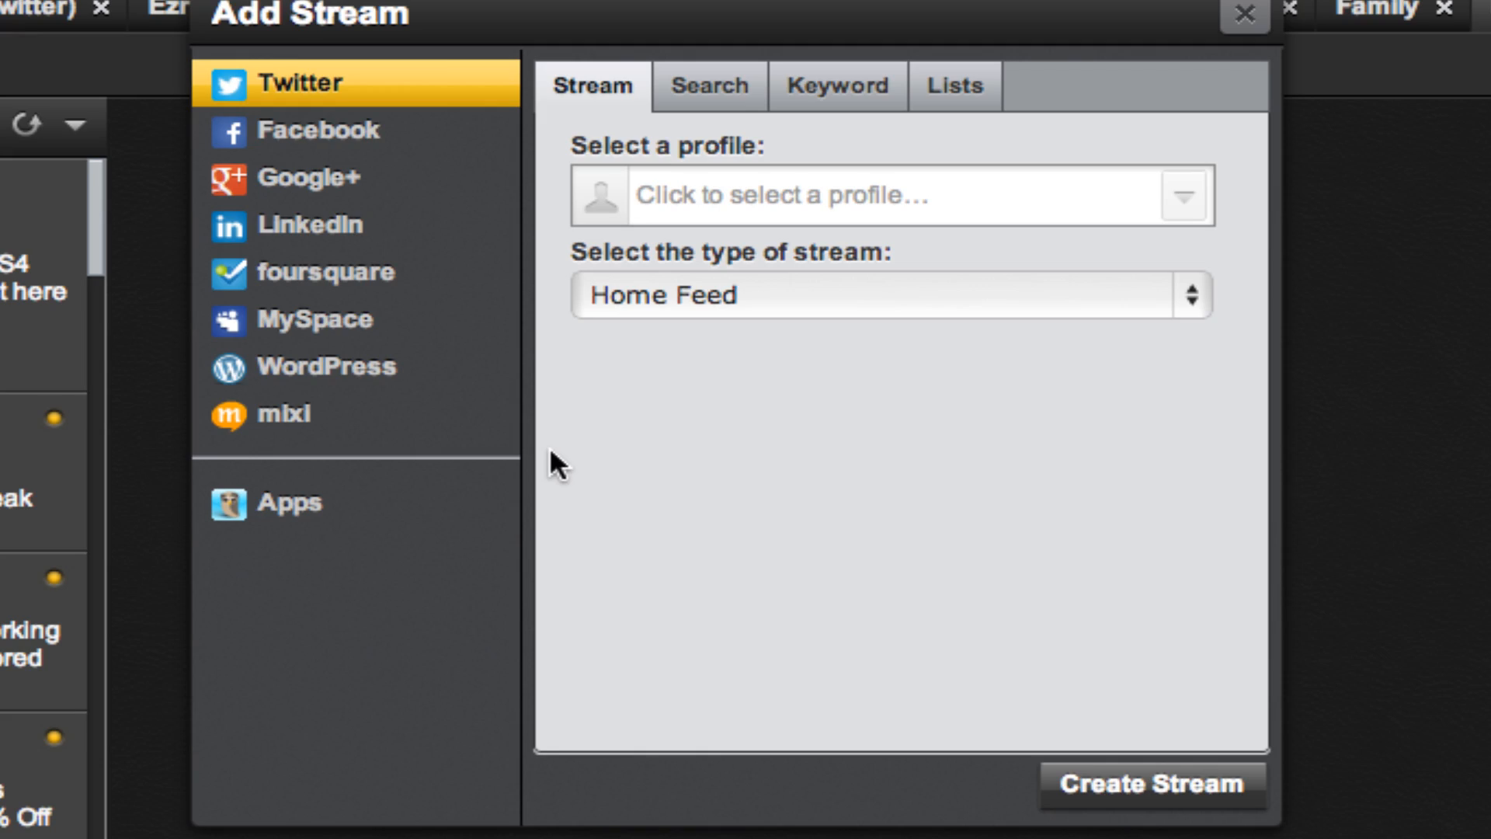
mouse_move(390, 247)
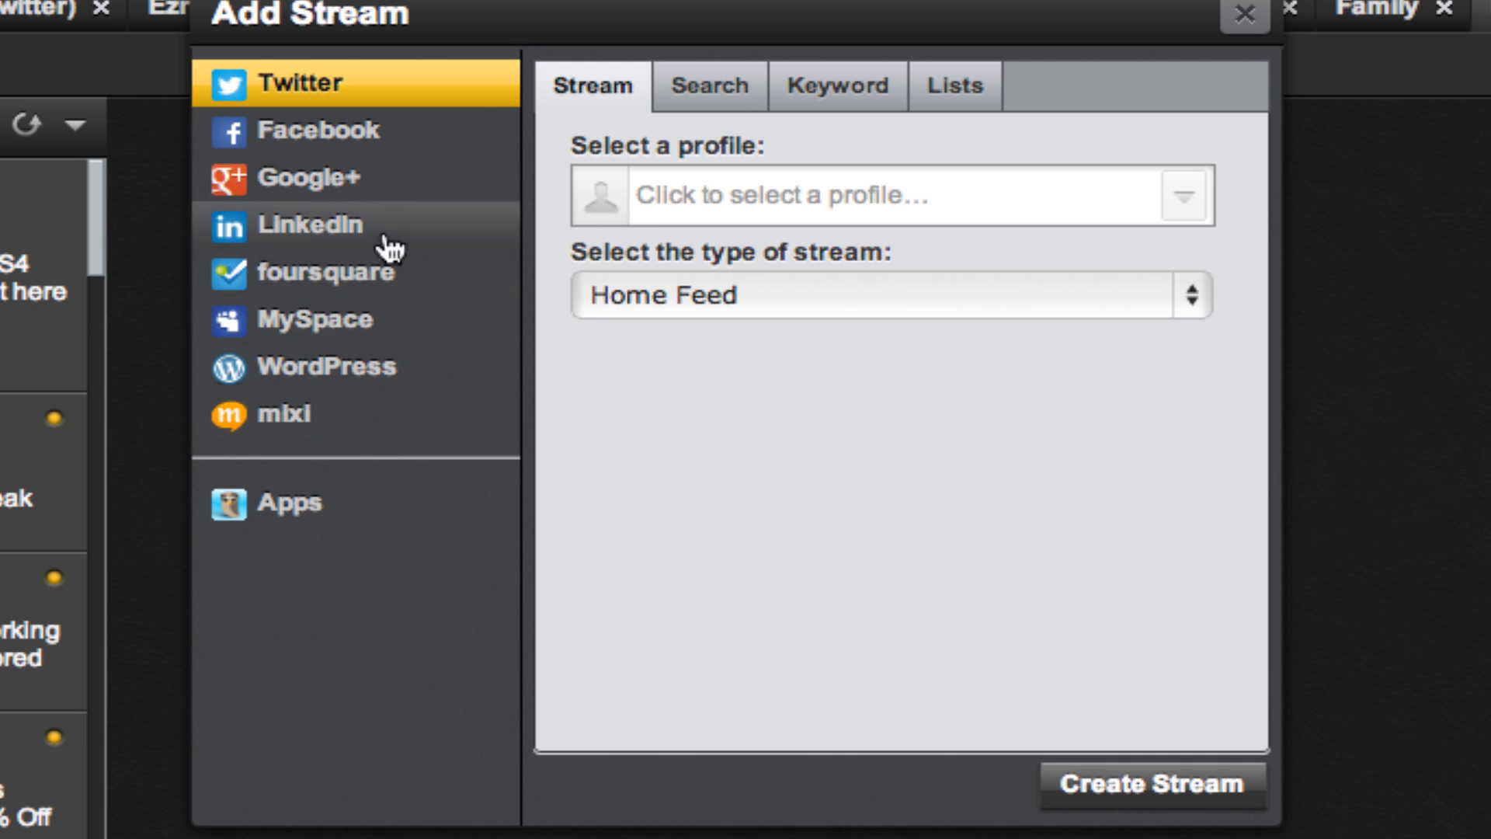
mouse_move(590, 150)
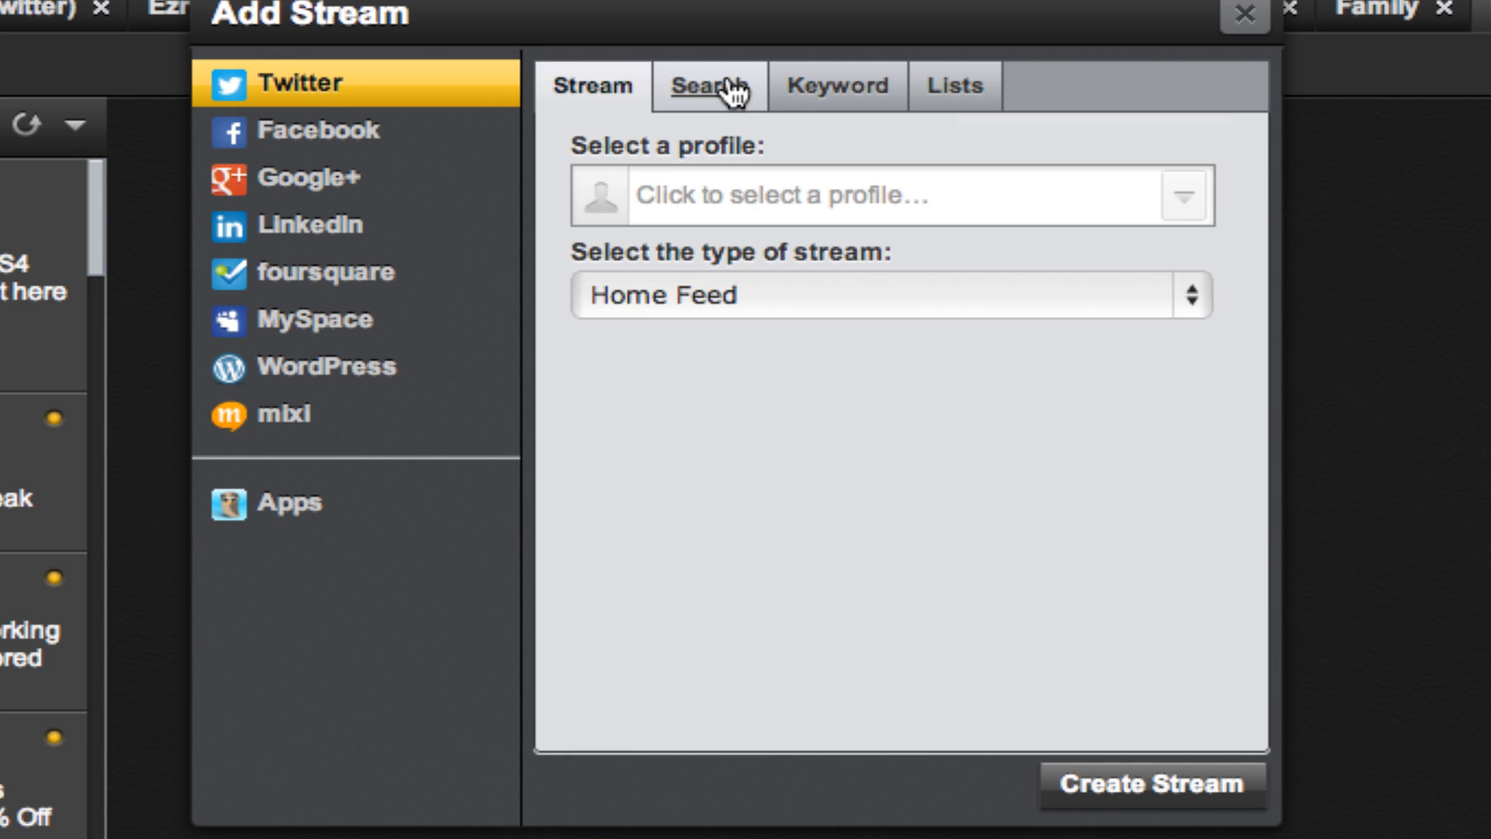
Step: Start a Twitter search stream and append the geocode 41.4940262,-75.54639829999999 with 25km radius
click(708, 86)
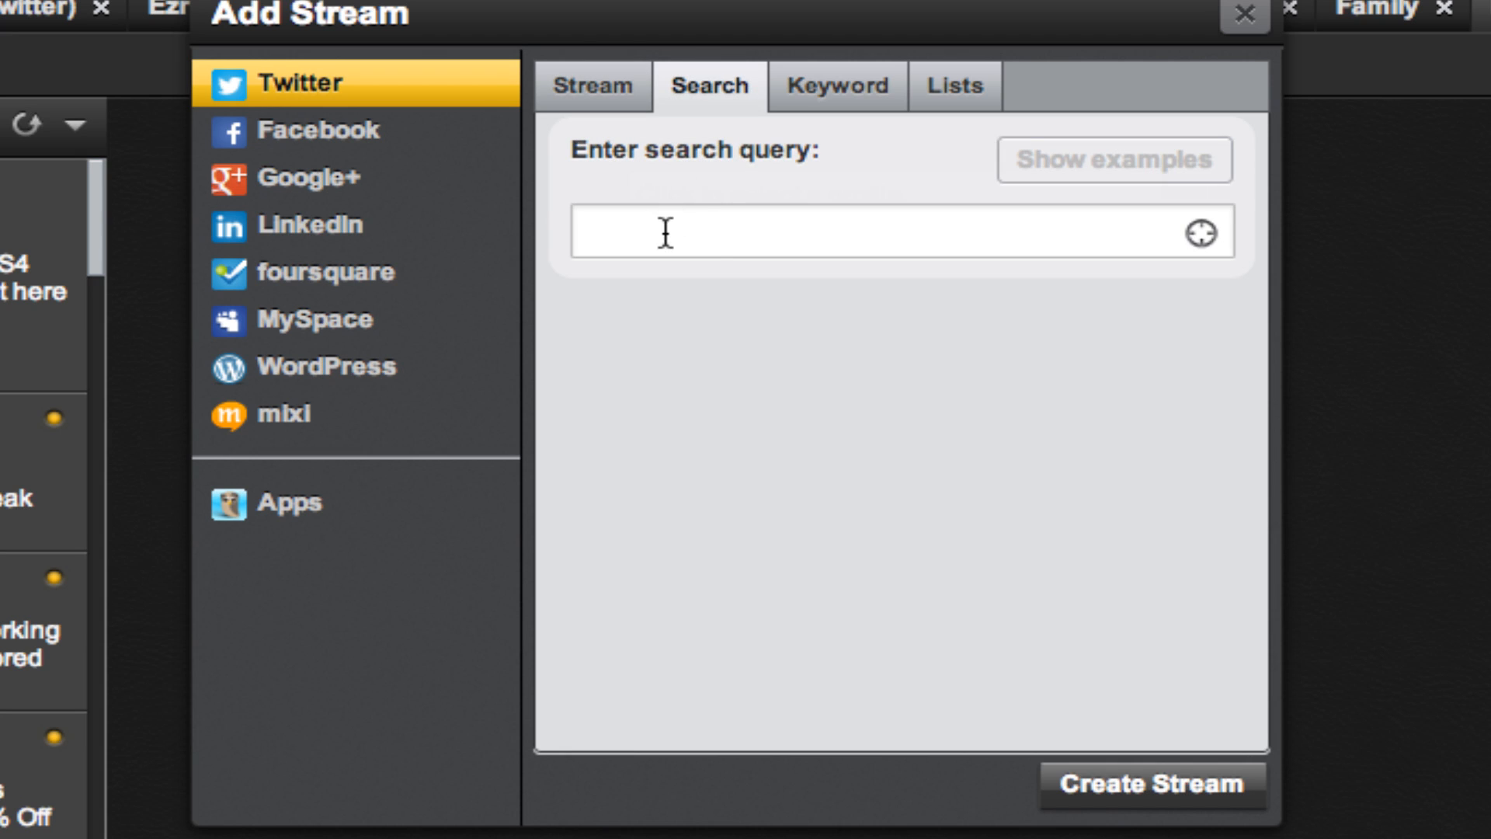
mouse_move(1206, 234)
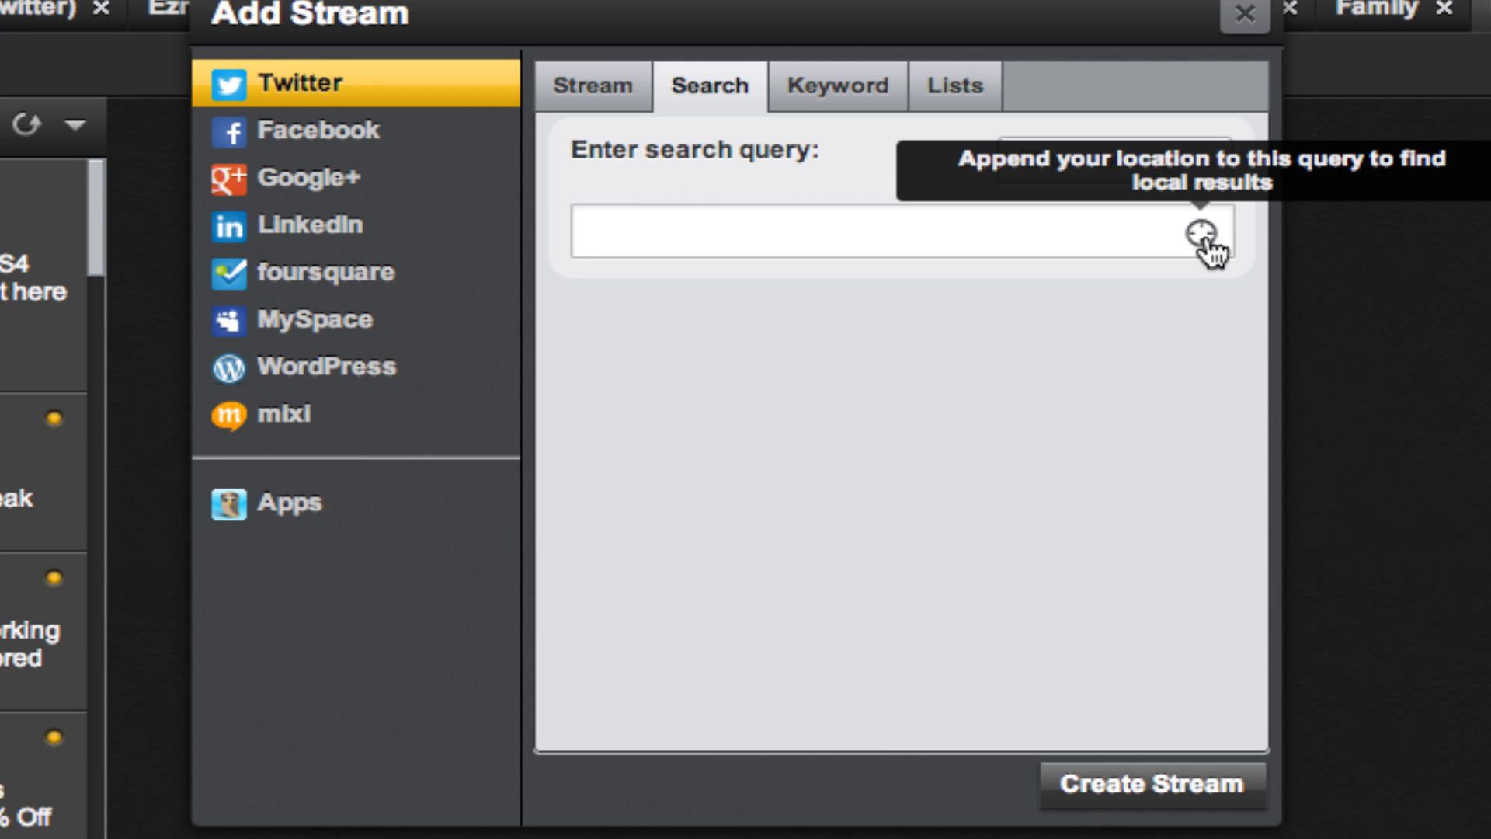
click(1203, 232)
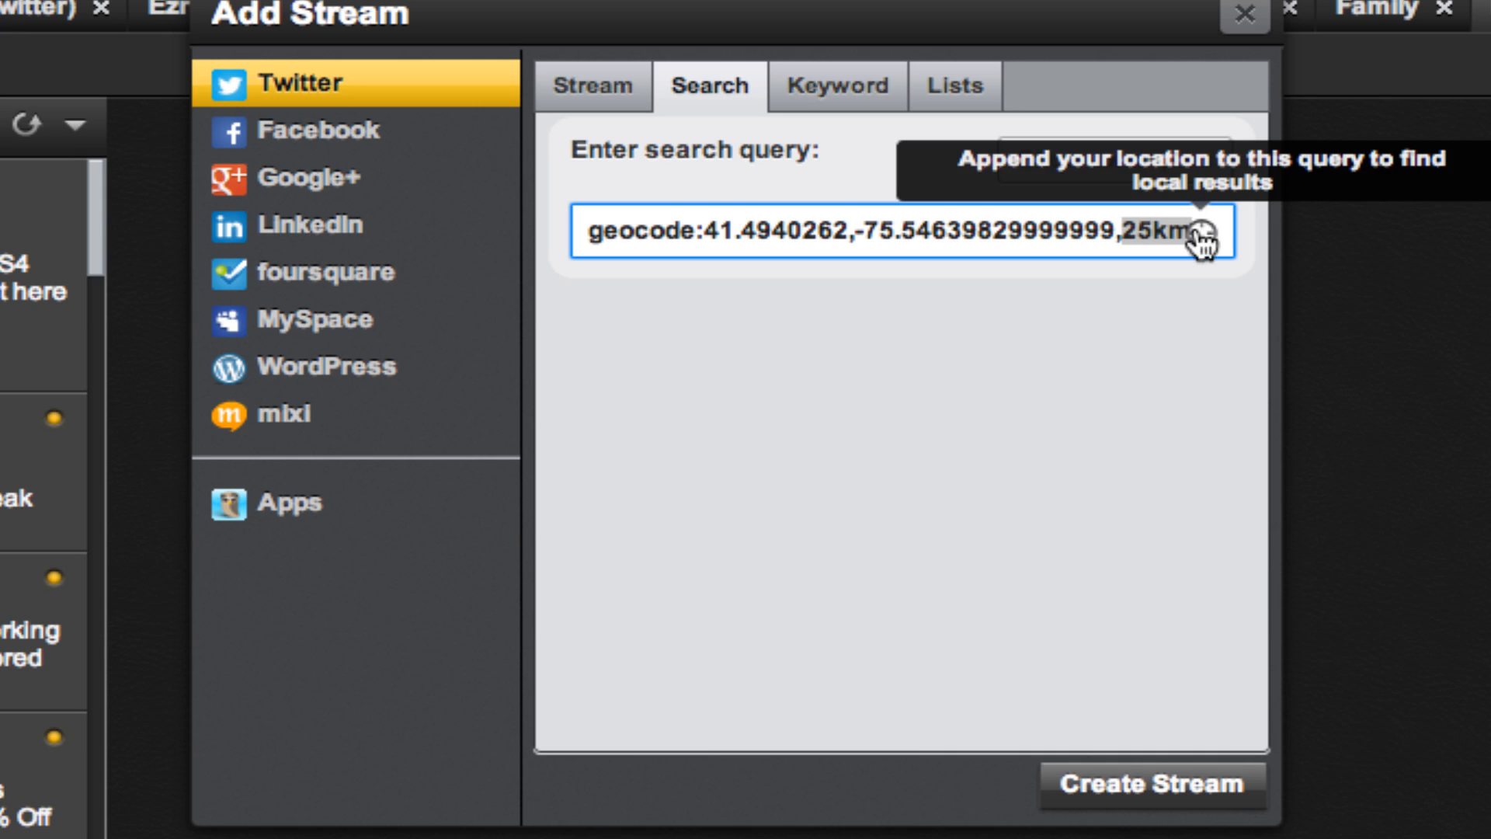
mouse_move(826, 240)
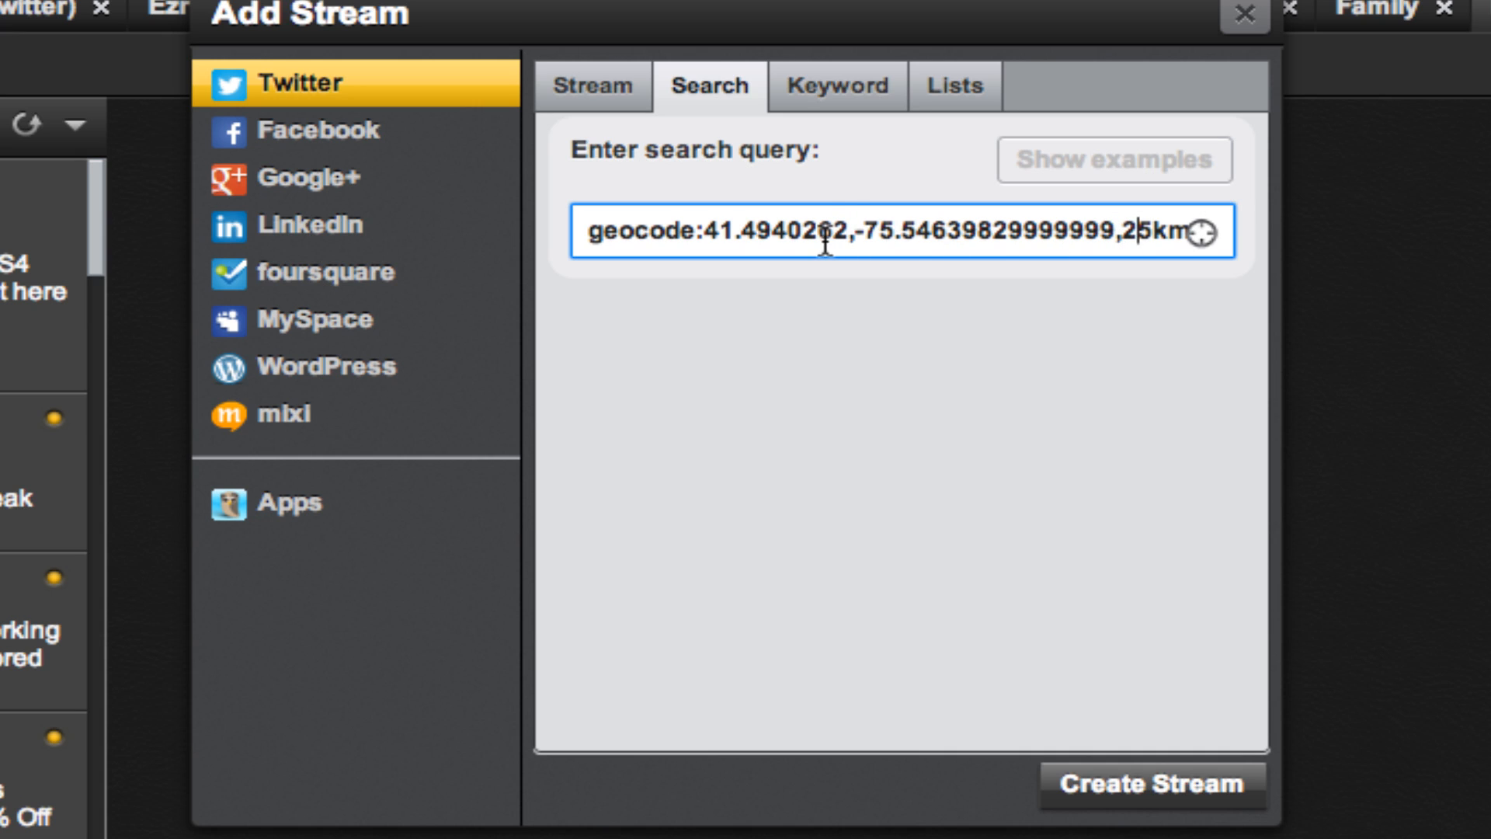
mouse_move(1047, 279)
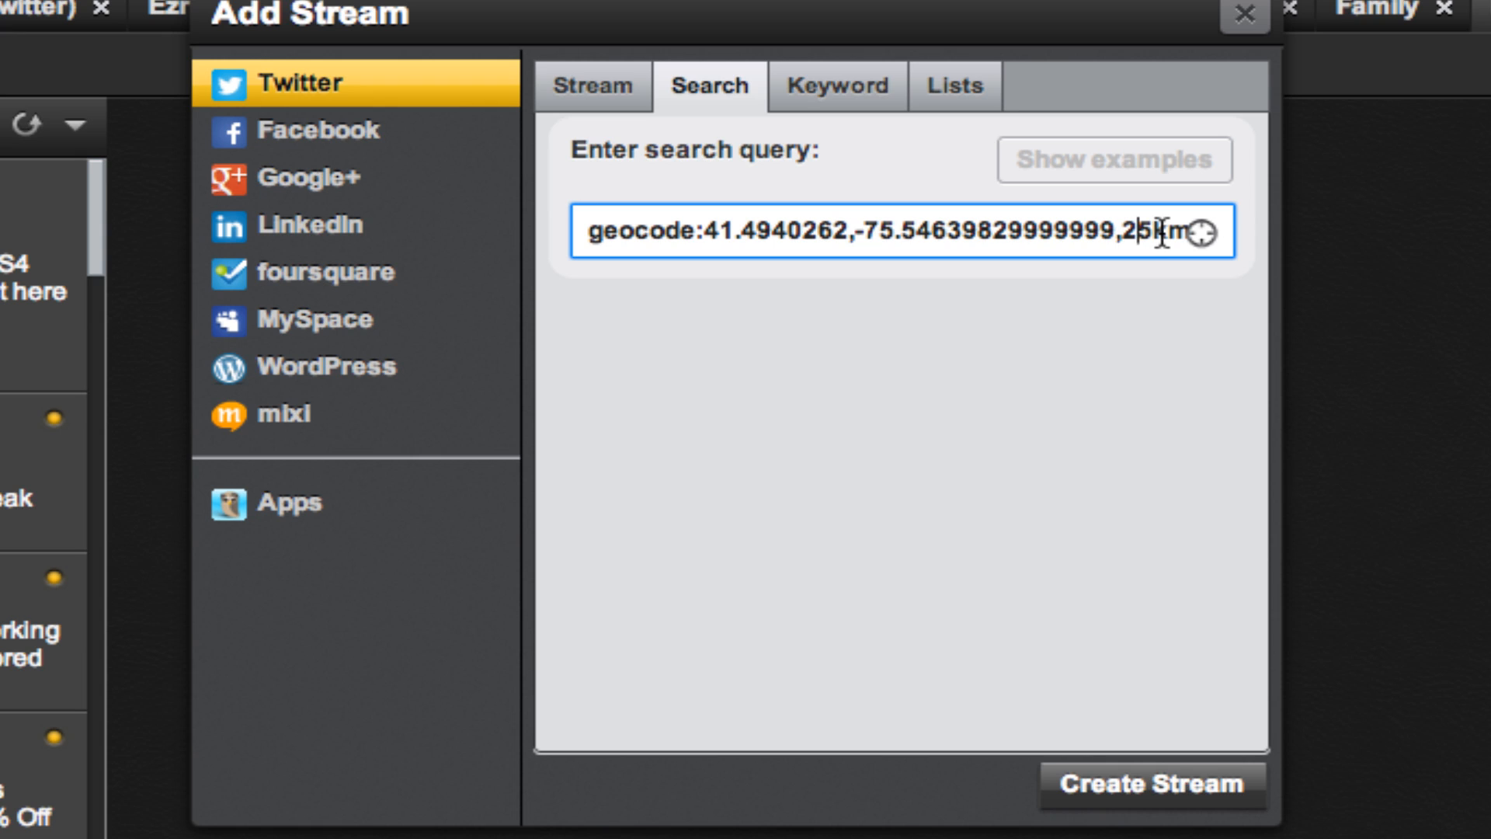
mouse_move(683, 245)
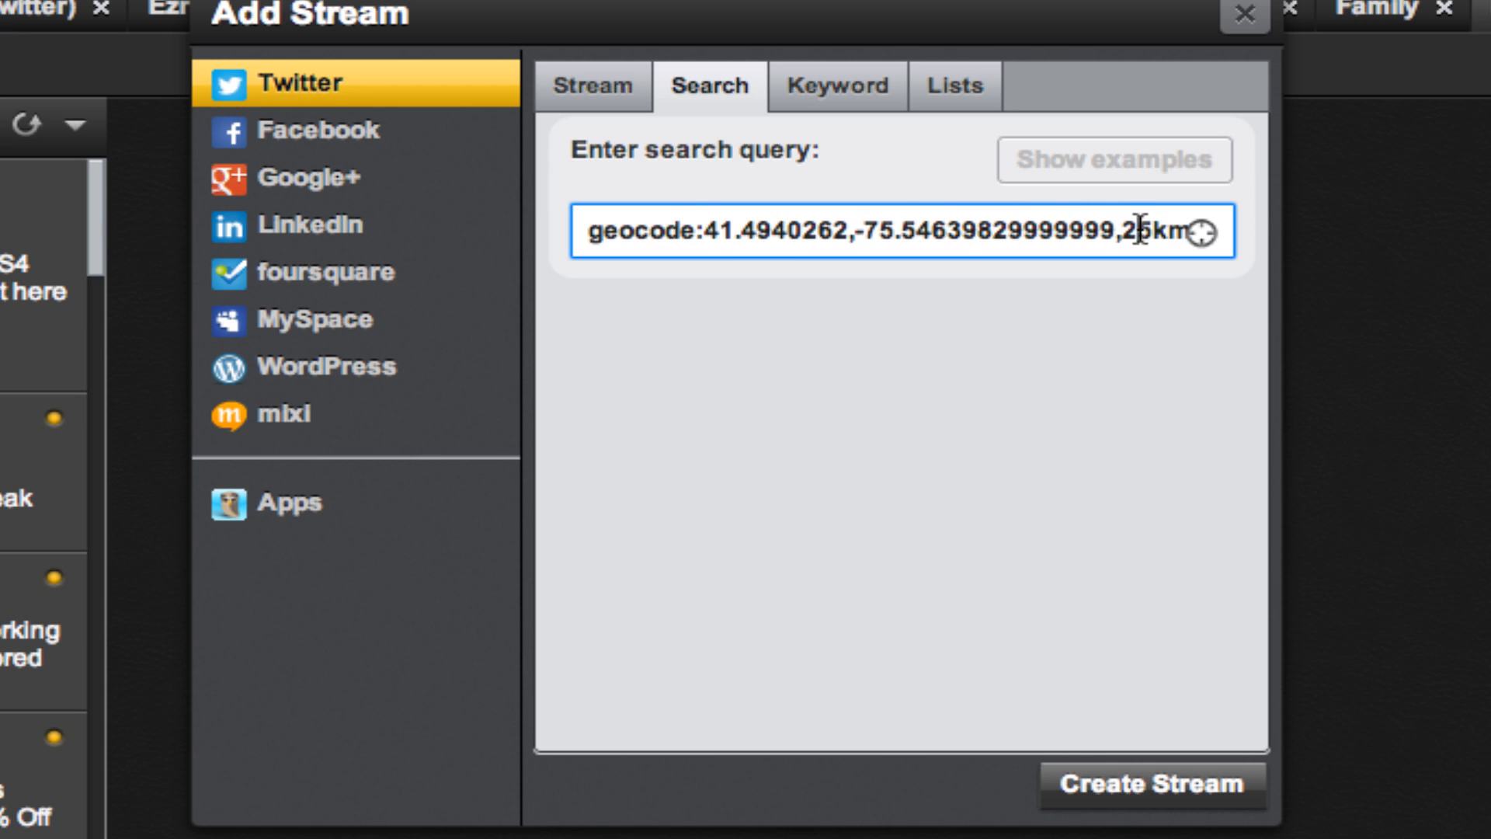
mouse_move(1192, 464)
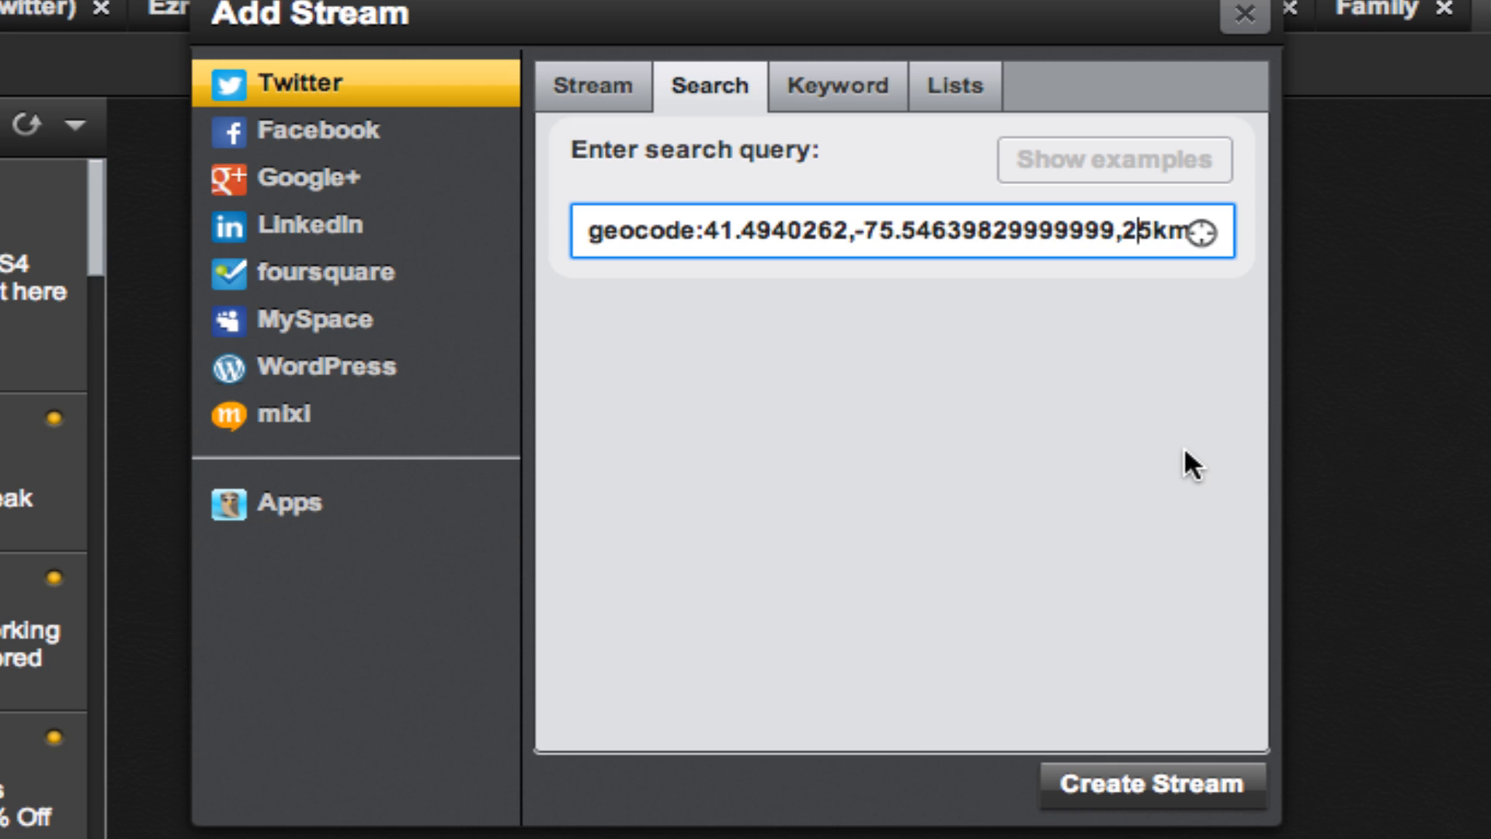
Step: Widen the geocode radius in the search query from 25km to 250km
text(0)
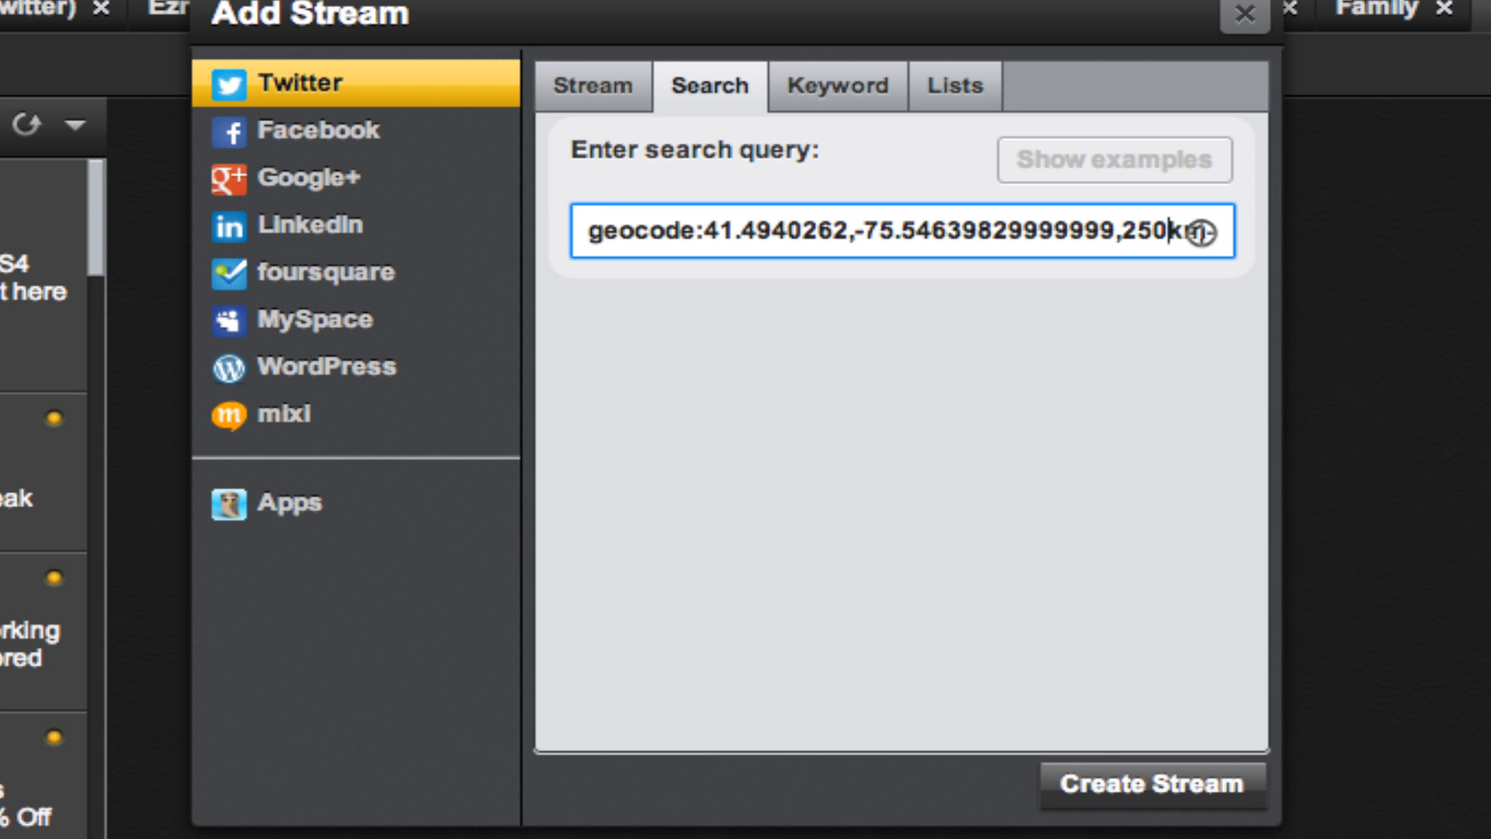
Step: Look up Church St. Burlington VT on iTouchMap.com and scroll to its map
click(1241, 16)
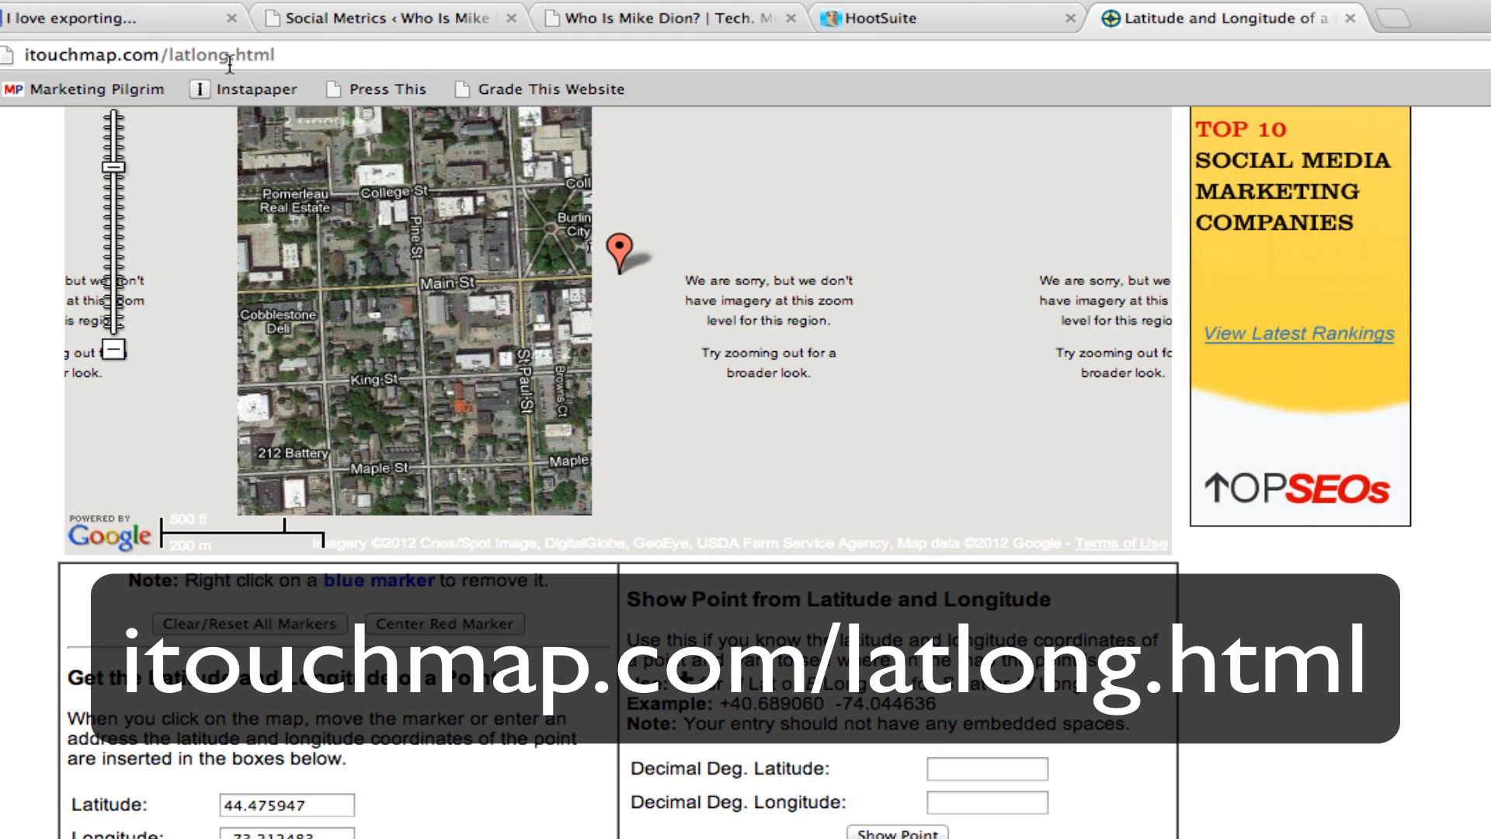
mouse_move(385, 90)
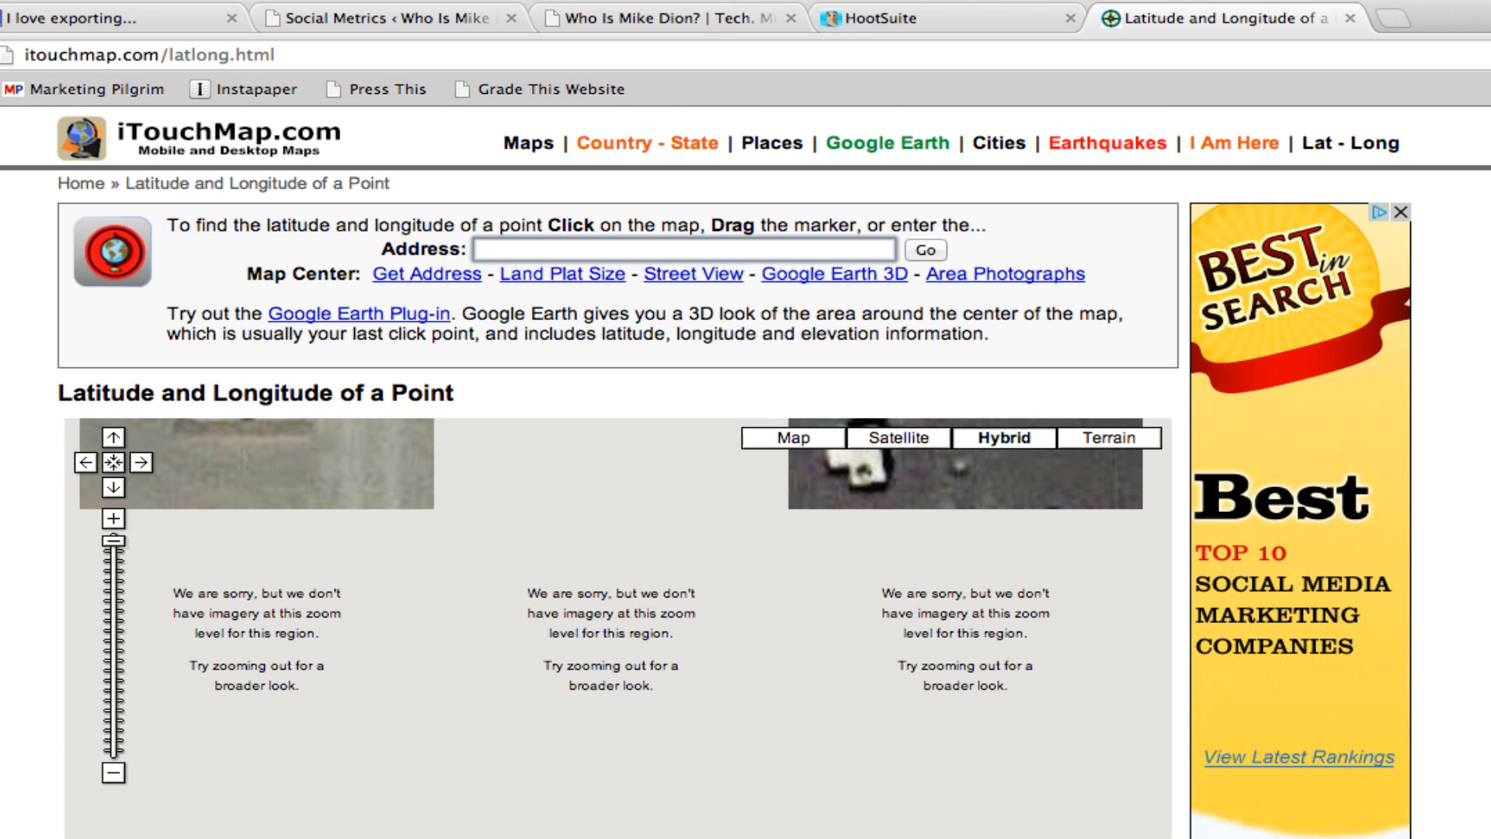
text(Church St. B)
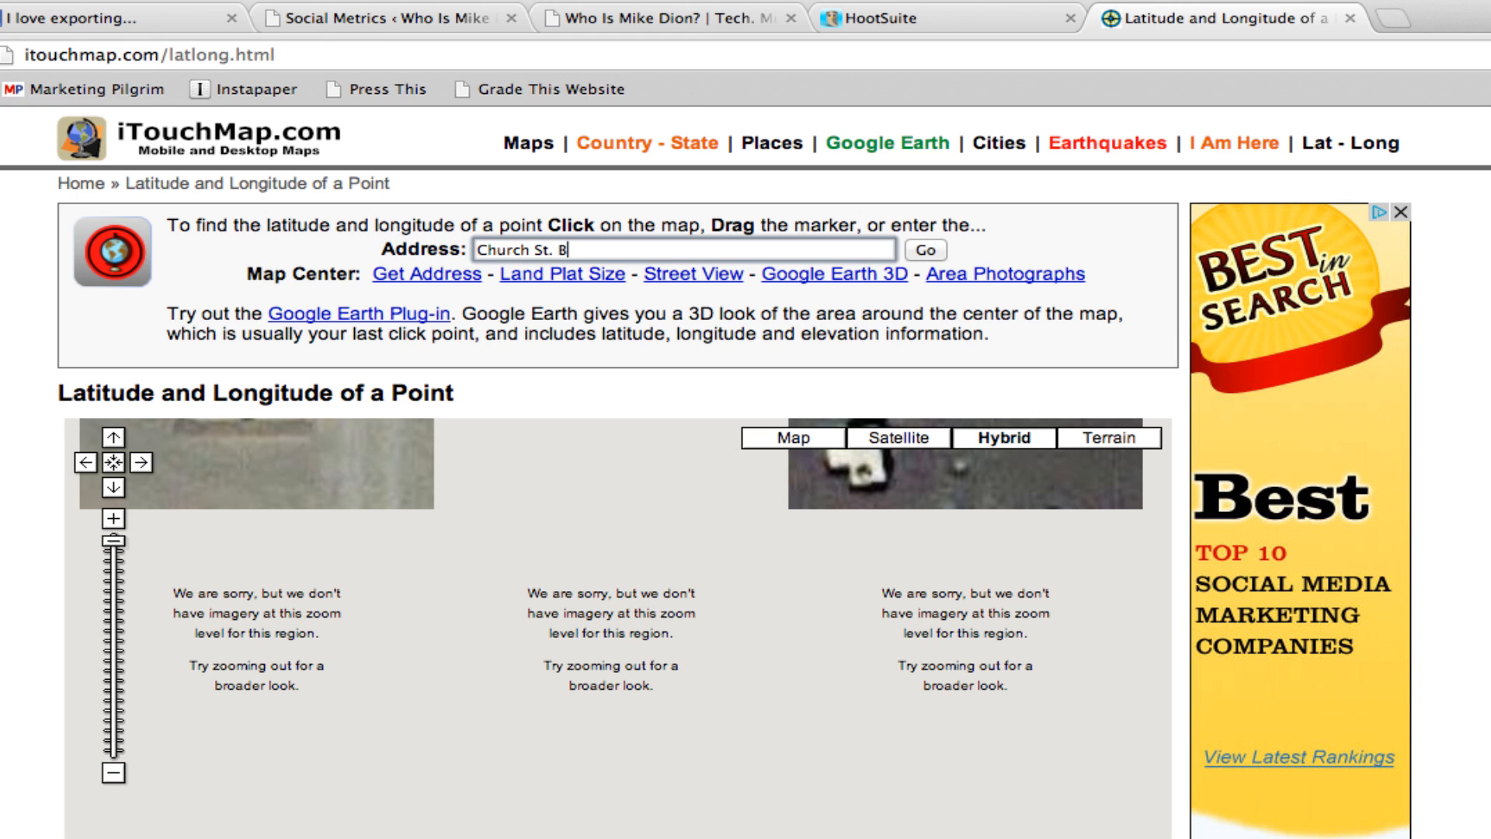
text(urlington VT)
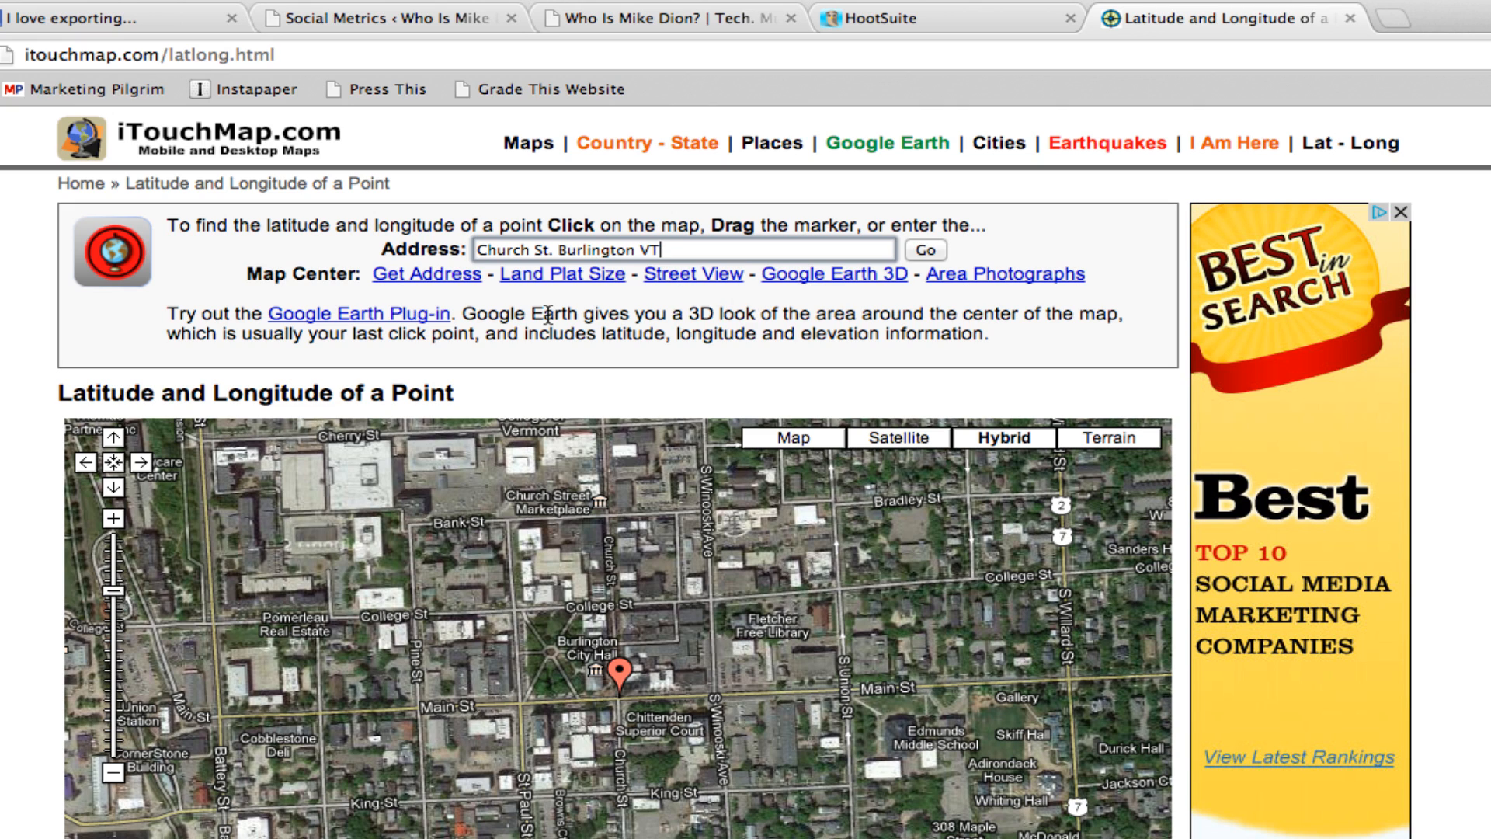
scroll(down, 3)
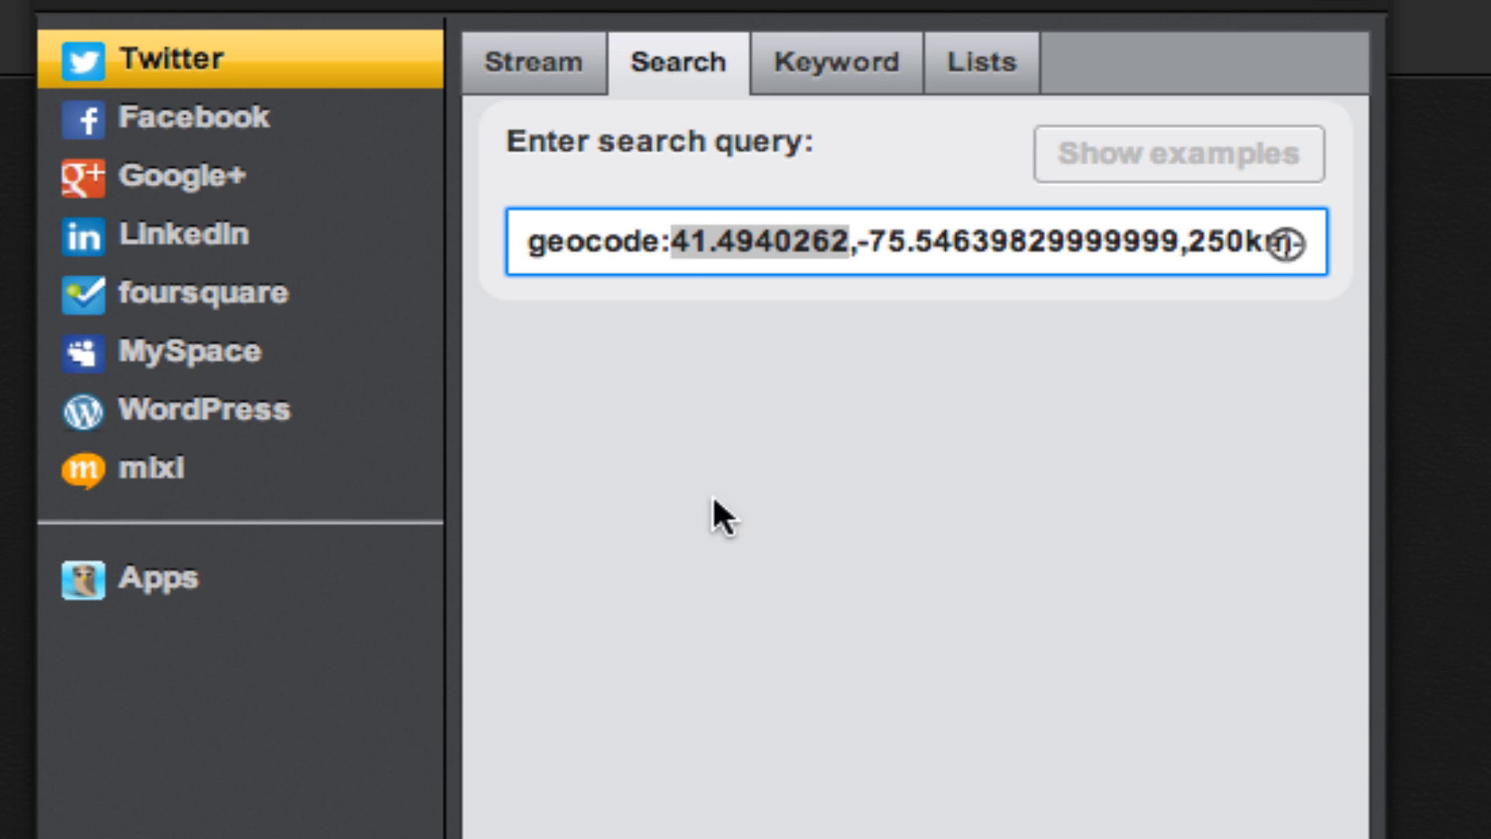
mouse_move(690, 604)
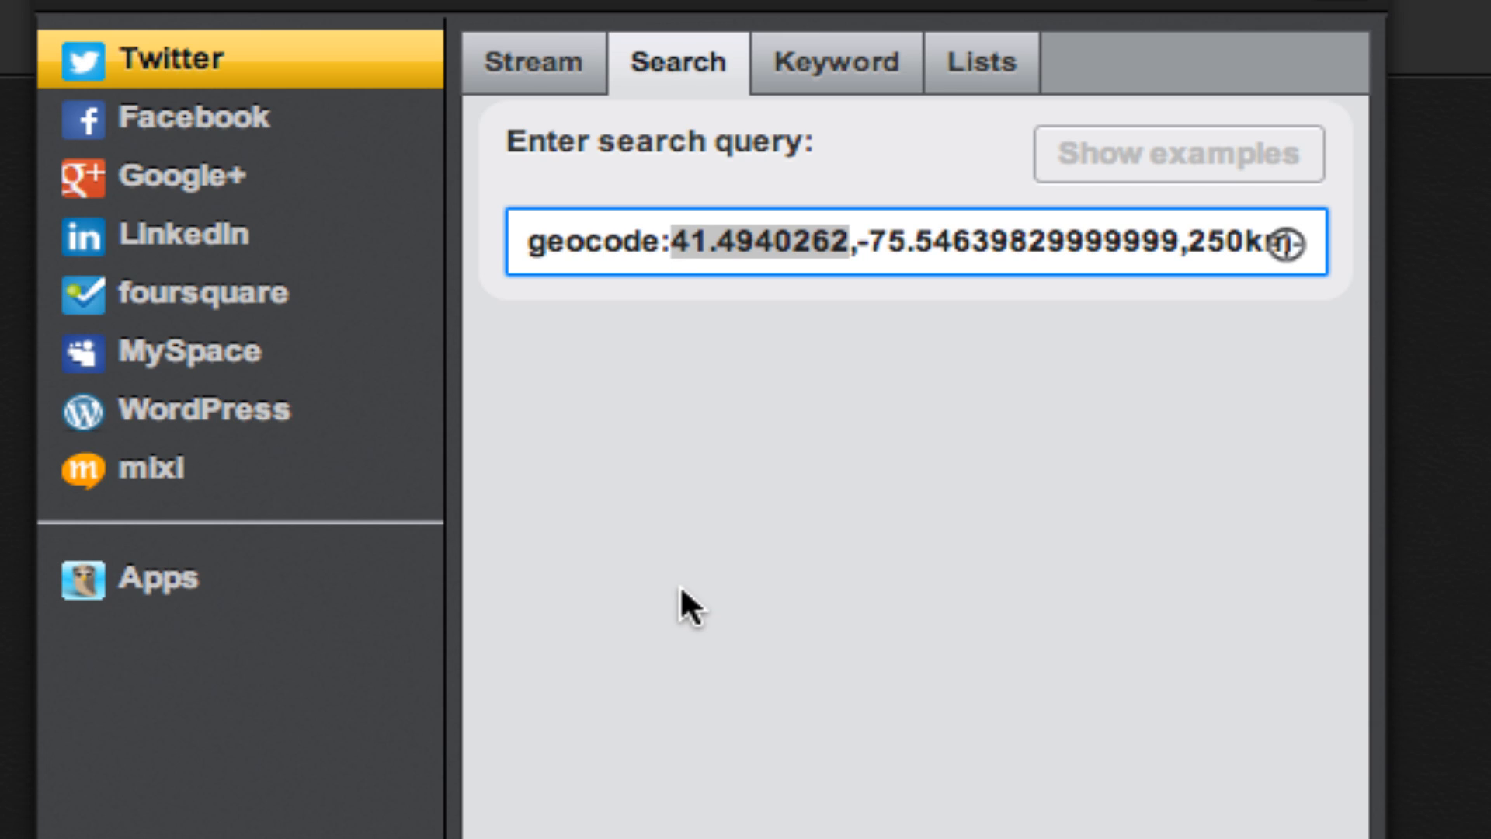
Step: Replace the query's geocode with Burlington's 44.475947,-73.212483 and clear the old radius
text(44.475941)
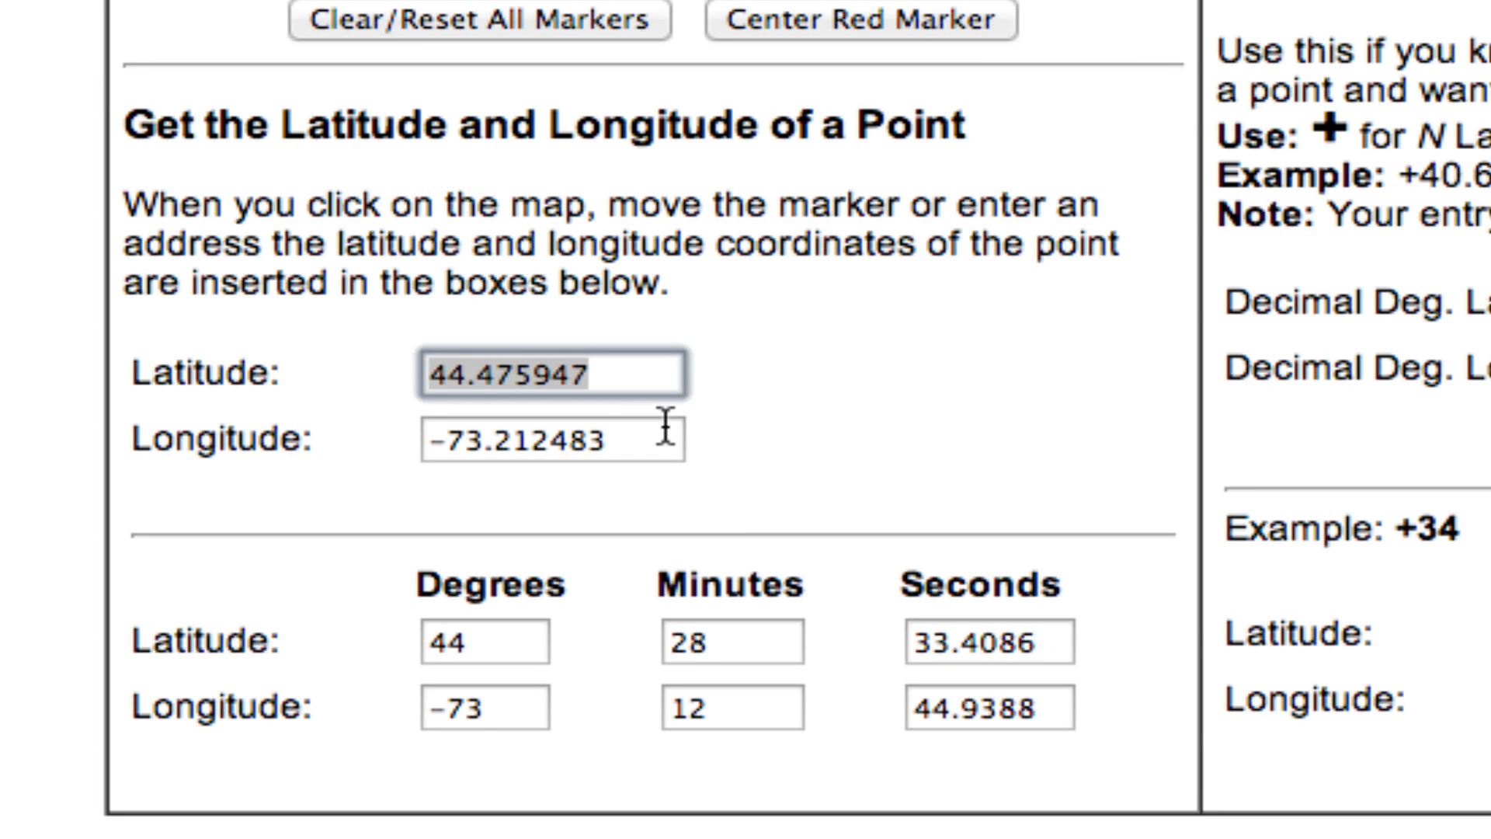
click(552, 441)
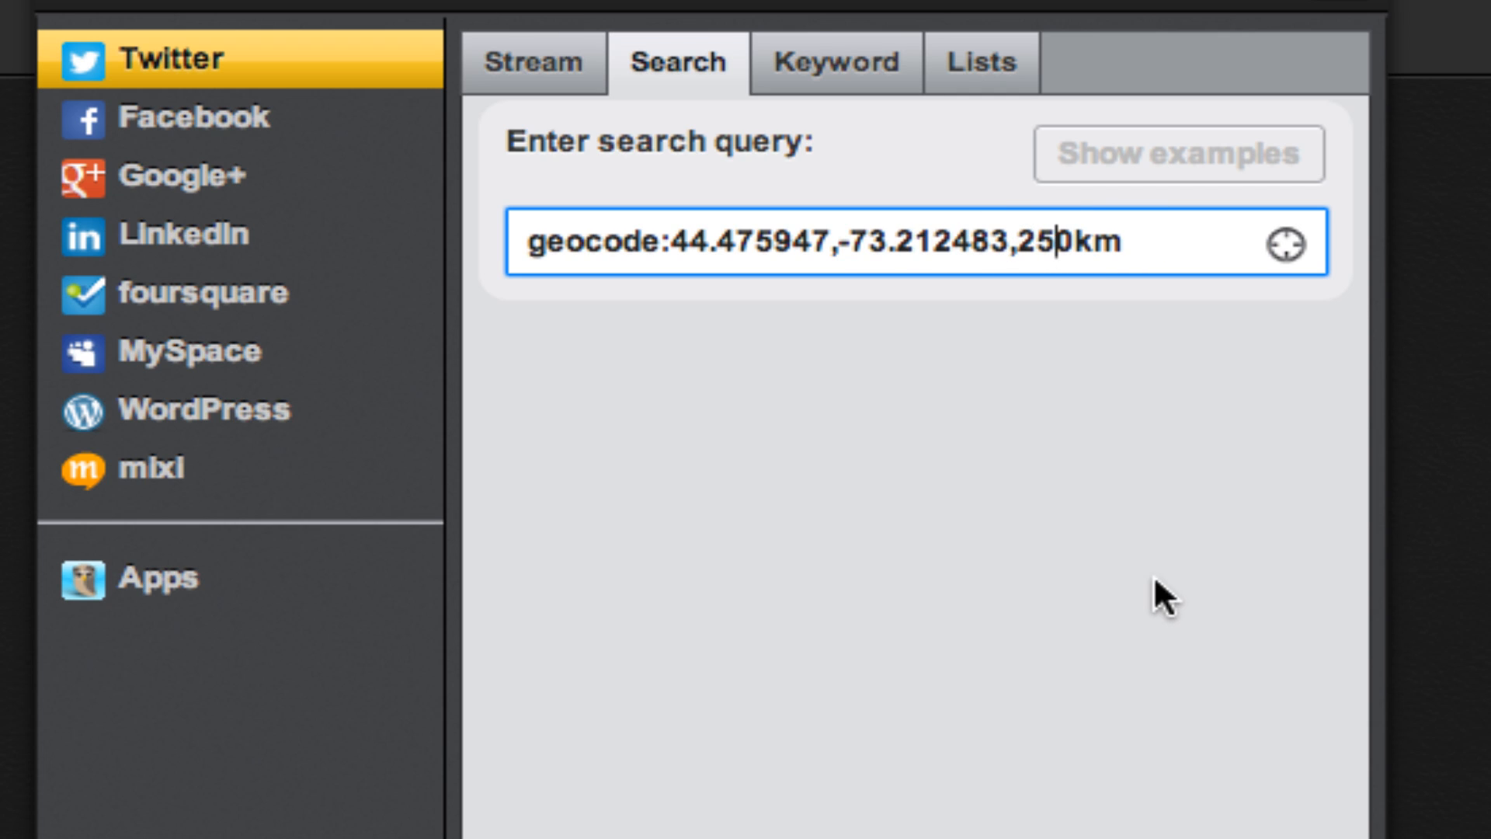
key(Backspace)
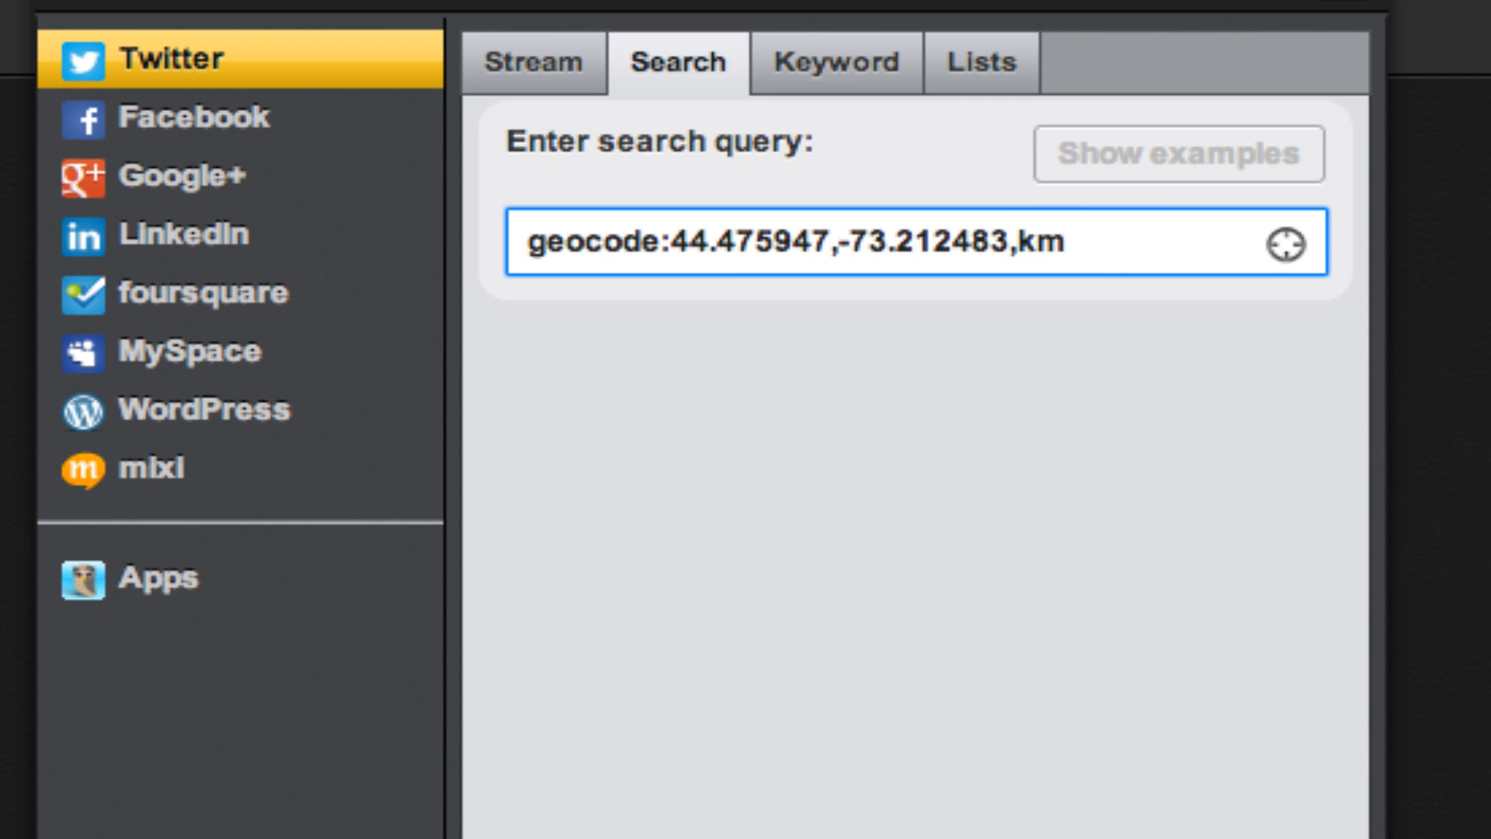
text(50)
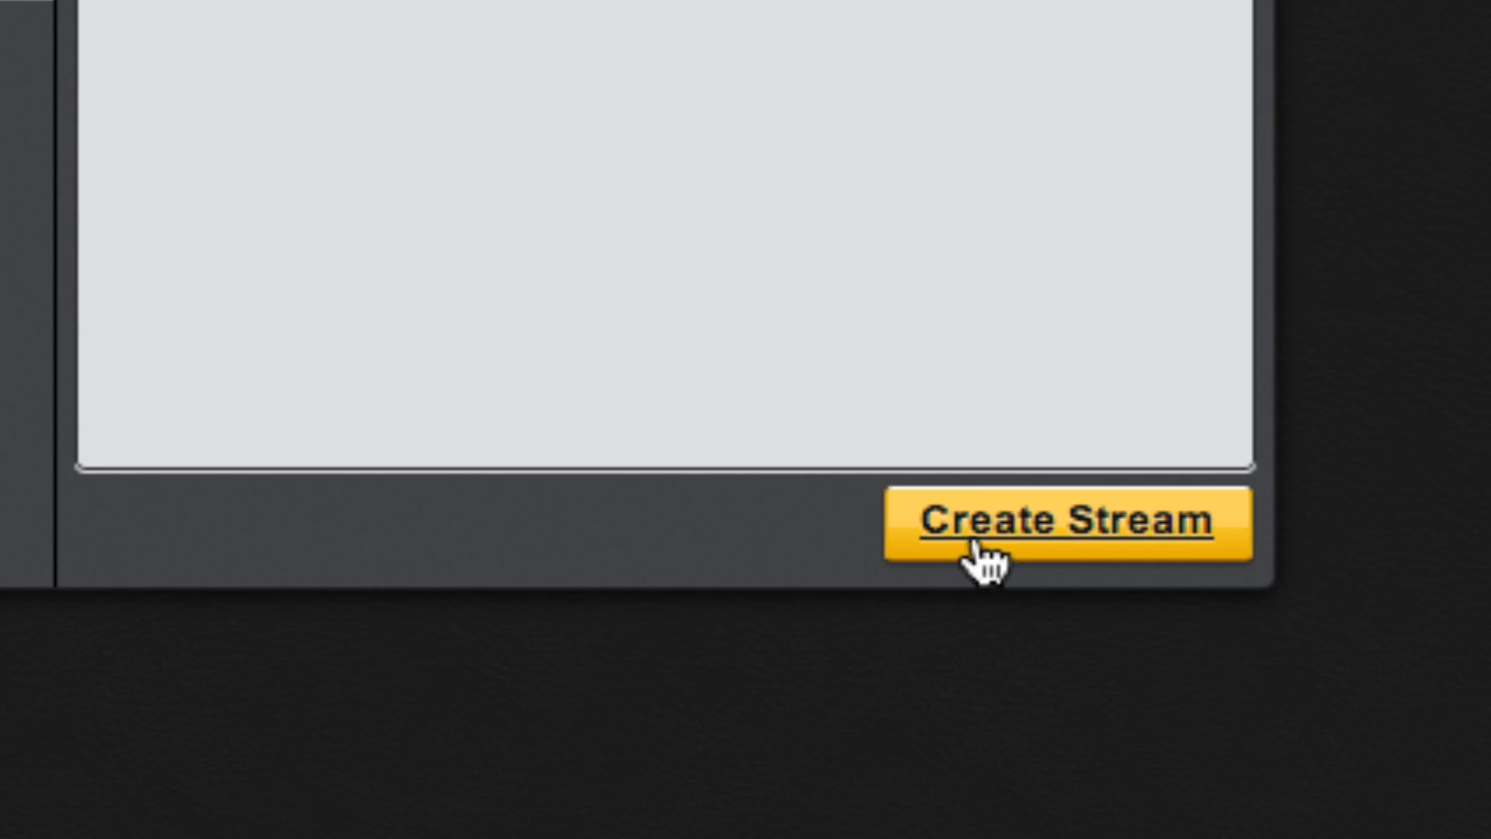
Step: Create the Burlington location-only search stream as a column beside Cell phone
click(1065, 521)
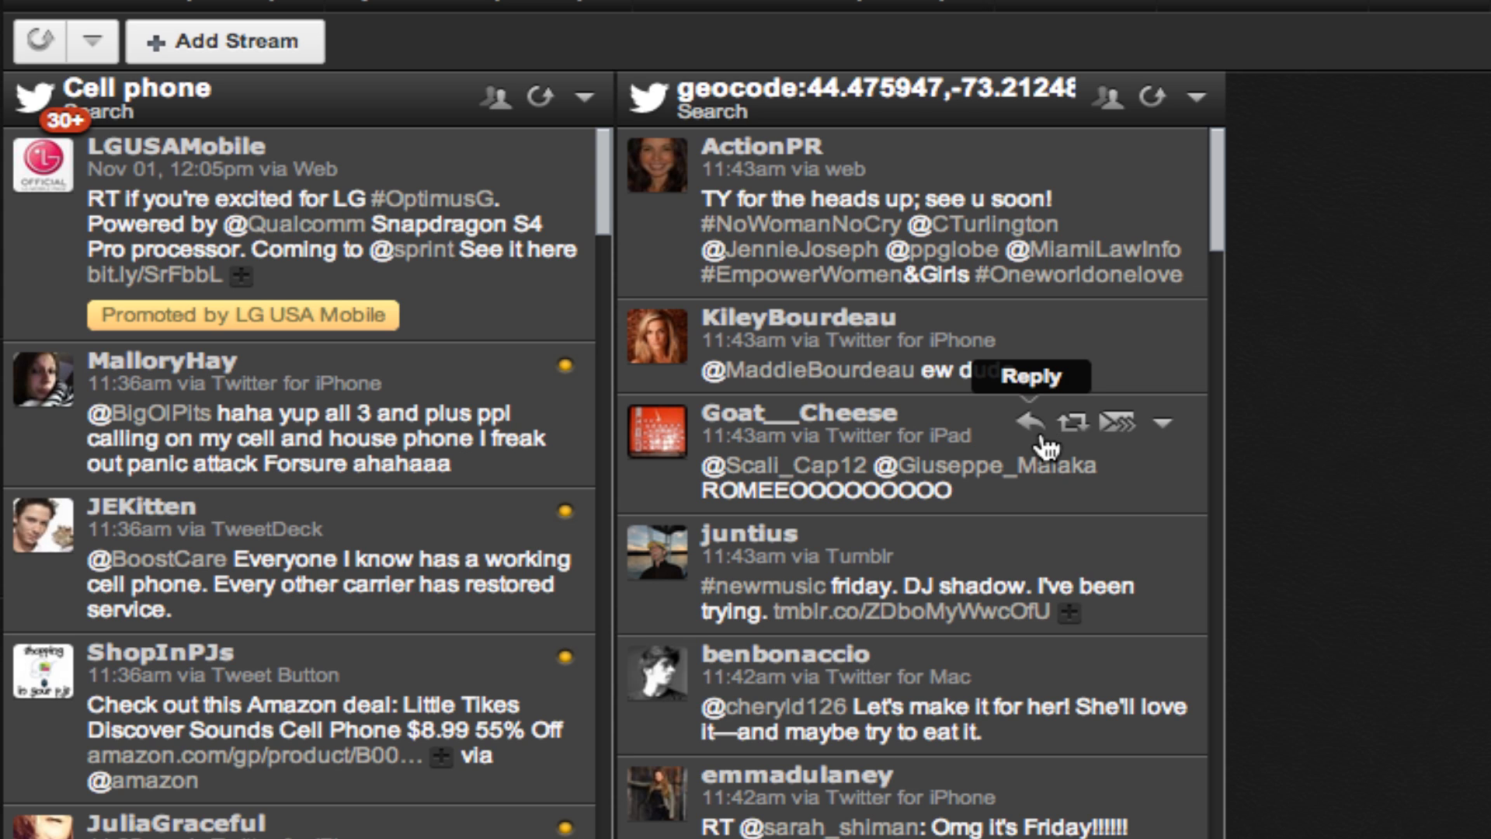
mouse_move(1234, 215)
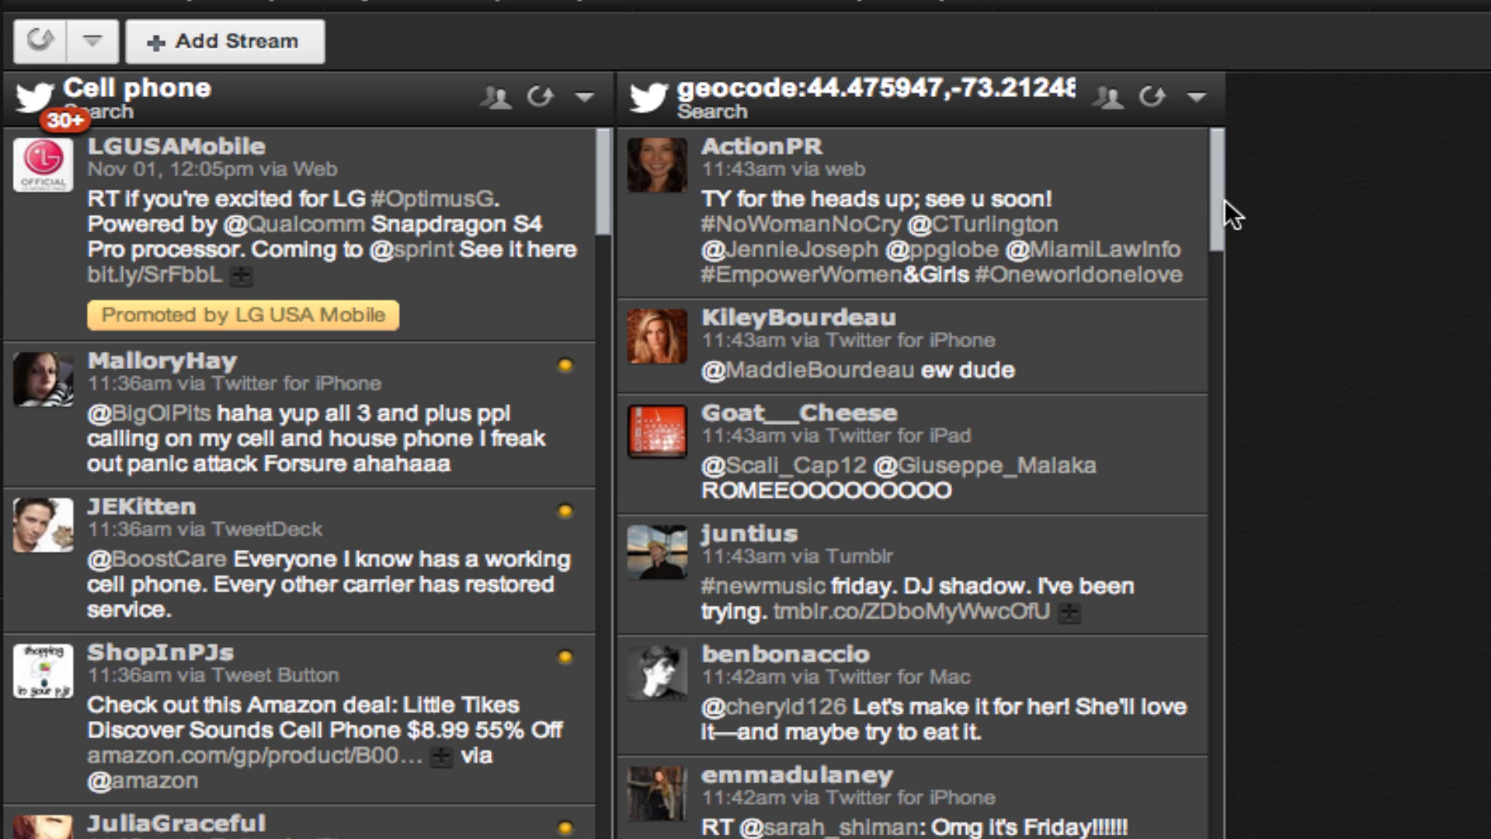
mouse_move(225, 41)
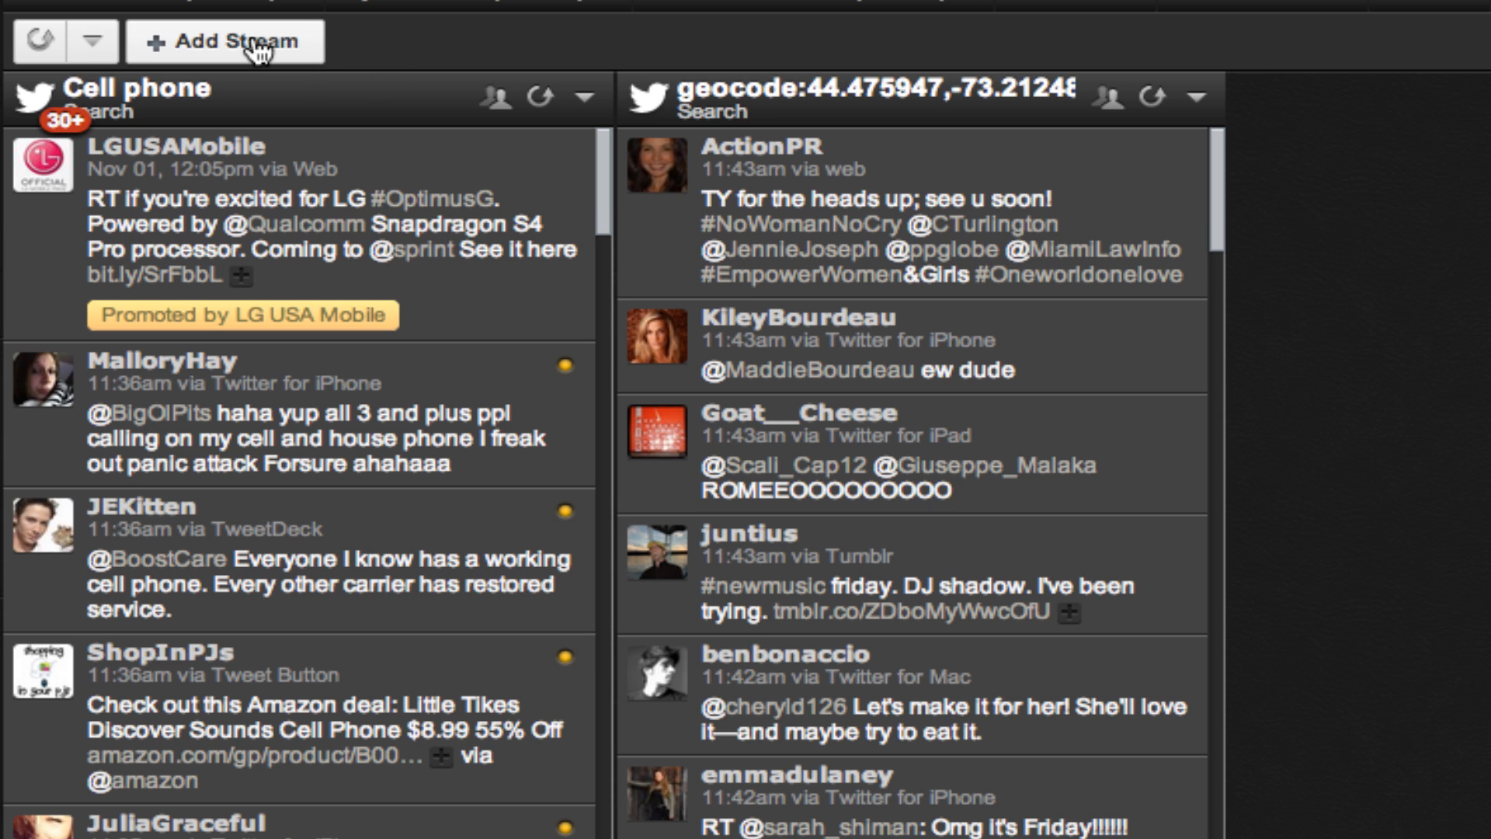
Step: Build a new search query 'Coffee geocode:44.475947,-73.212483,25km'
click(224, 41)
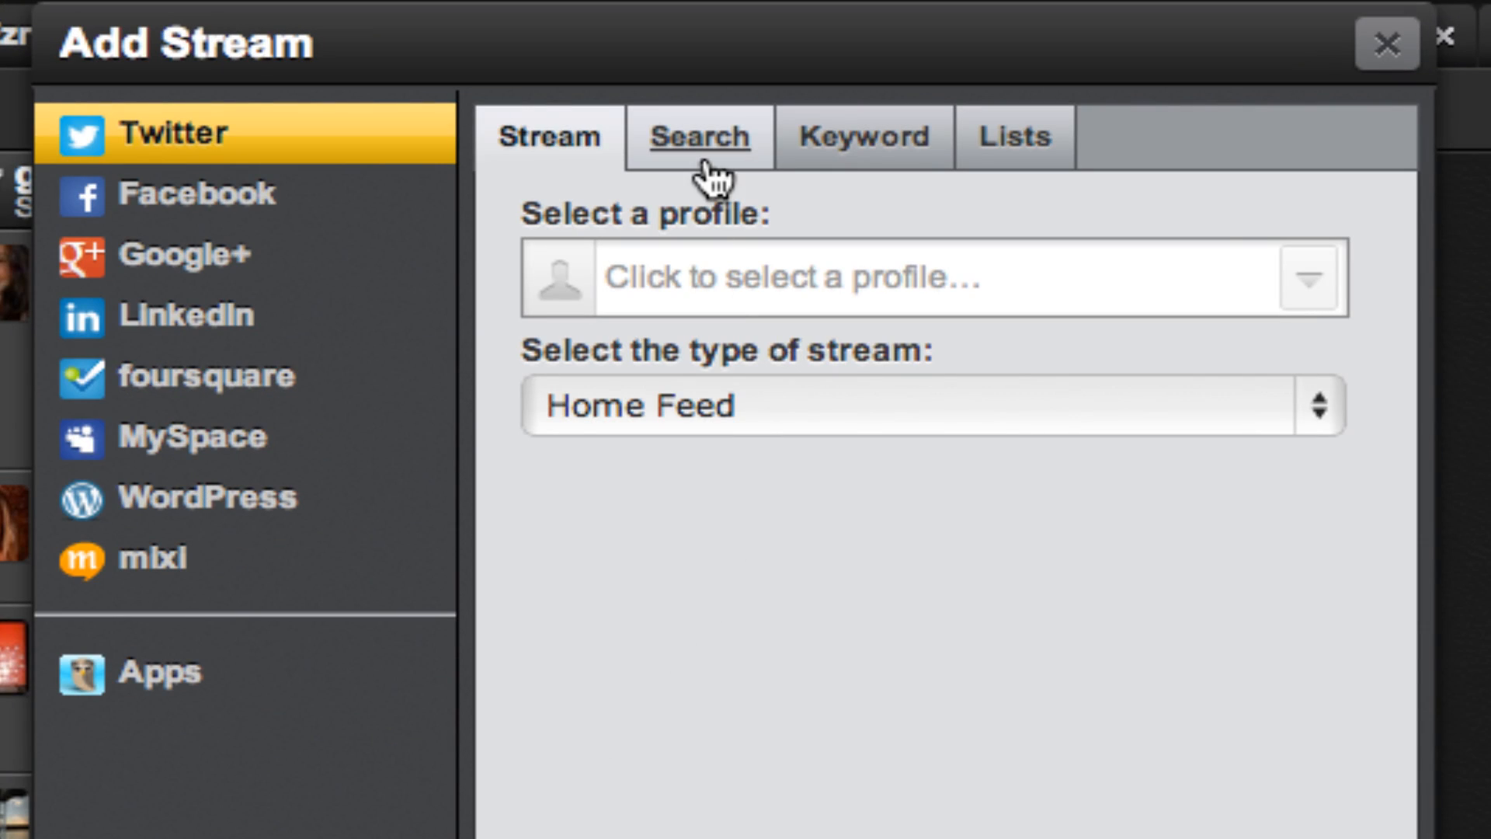
click(697, 137)
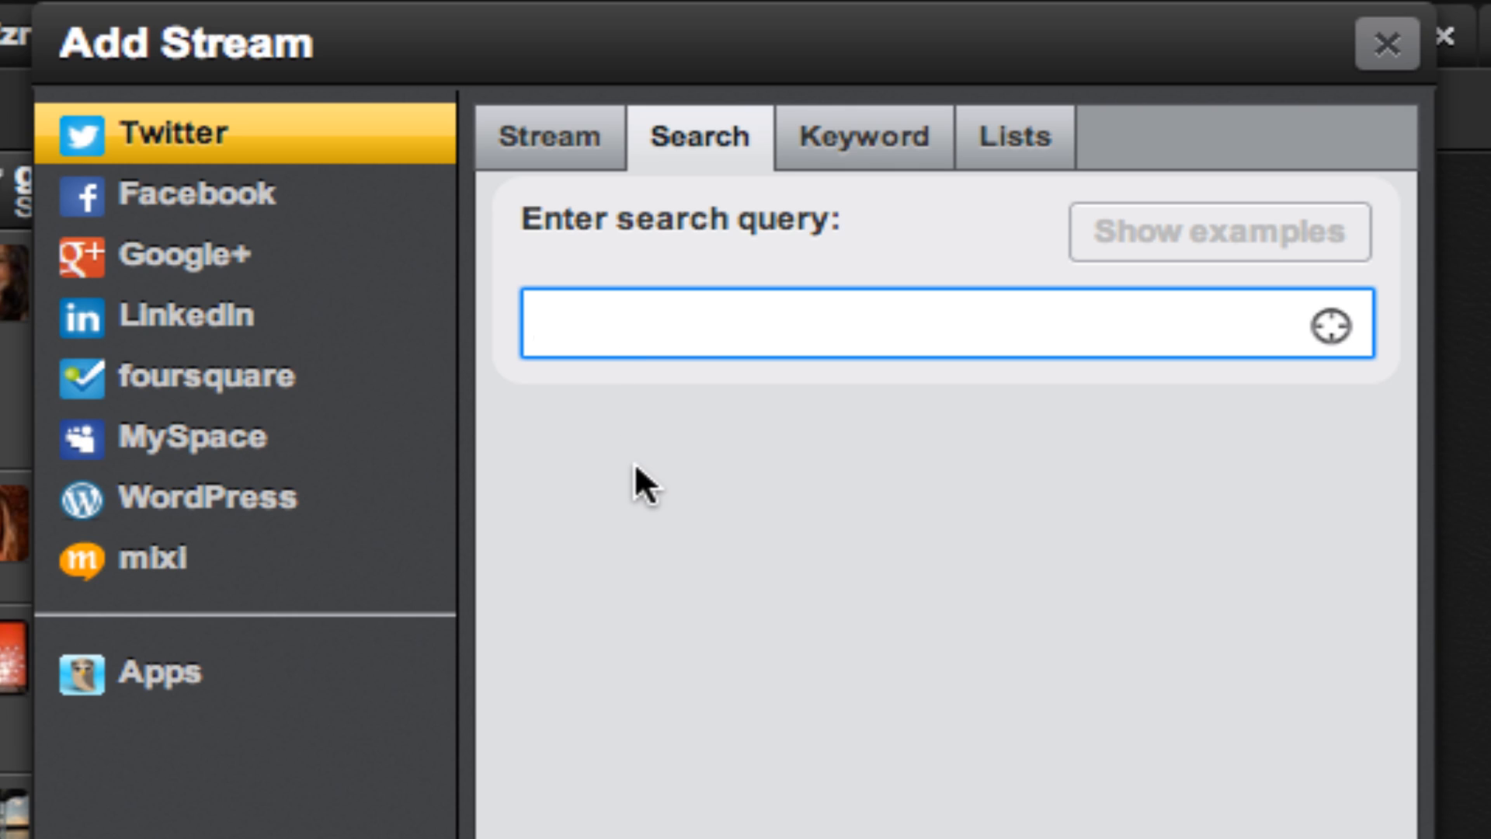
text(Coffee)
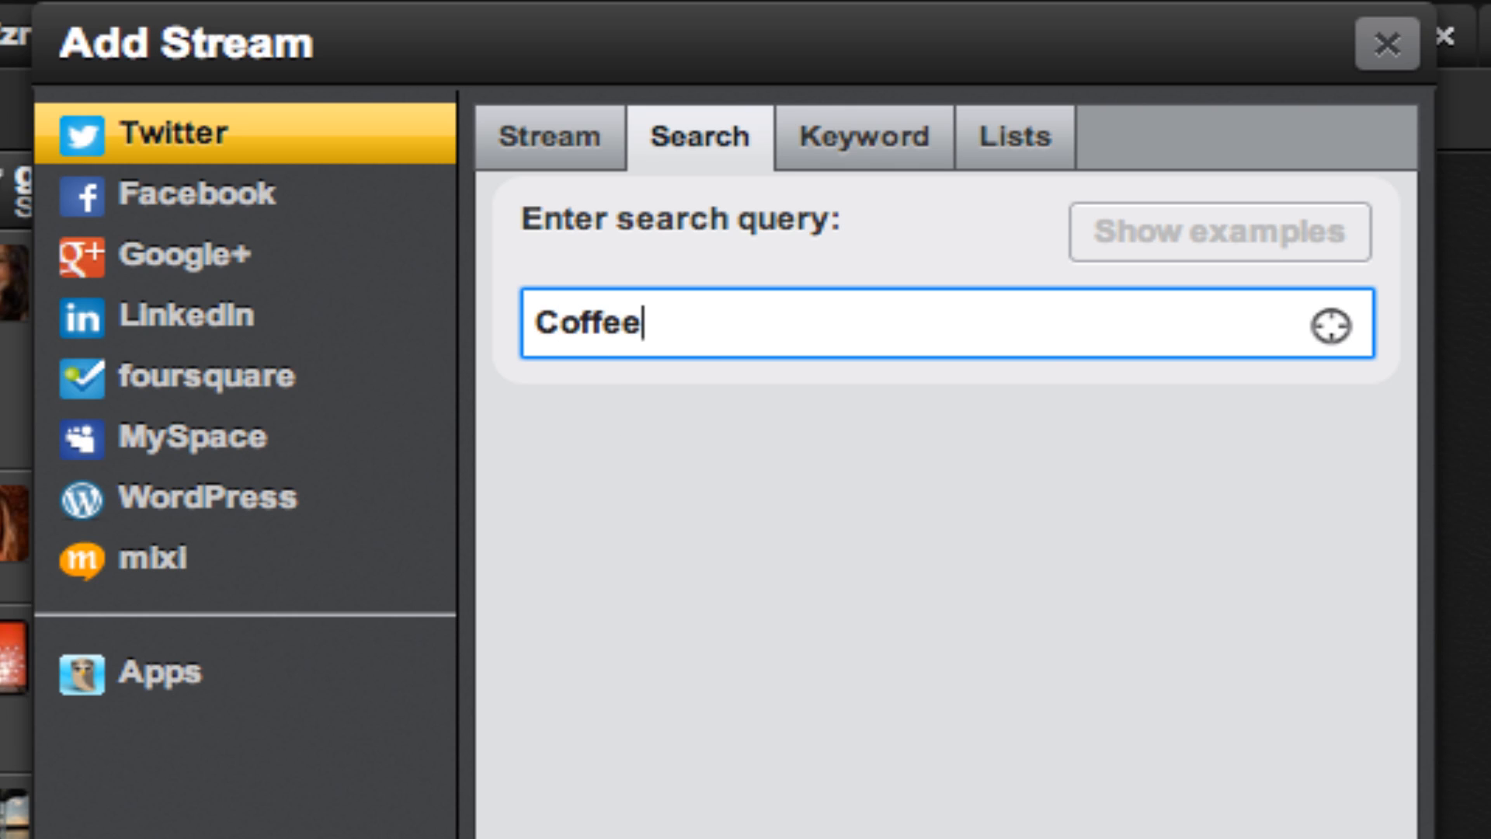
text(geoco)
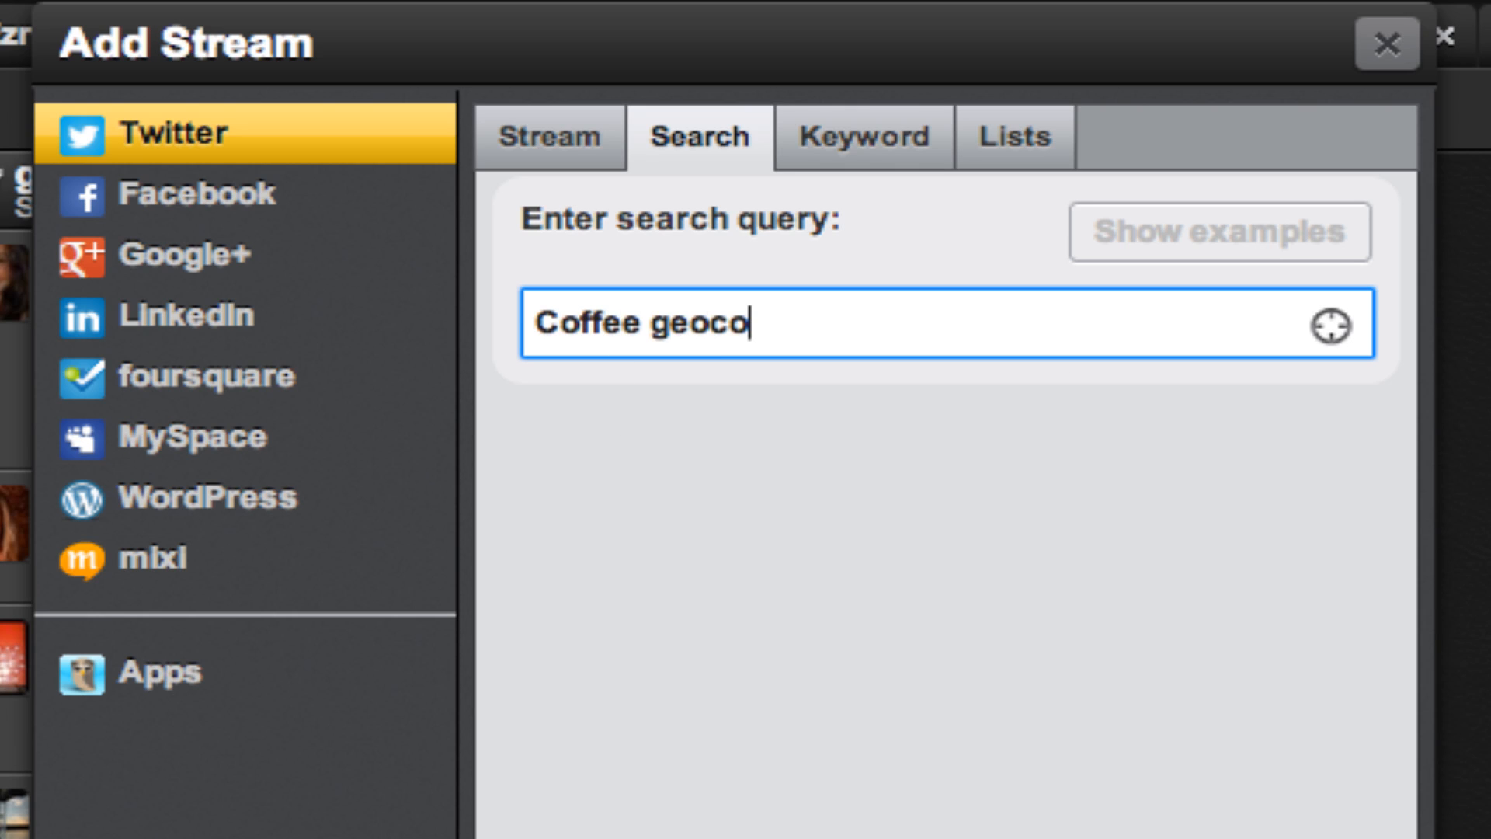
text(de:)
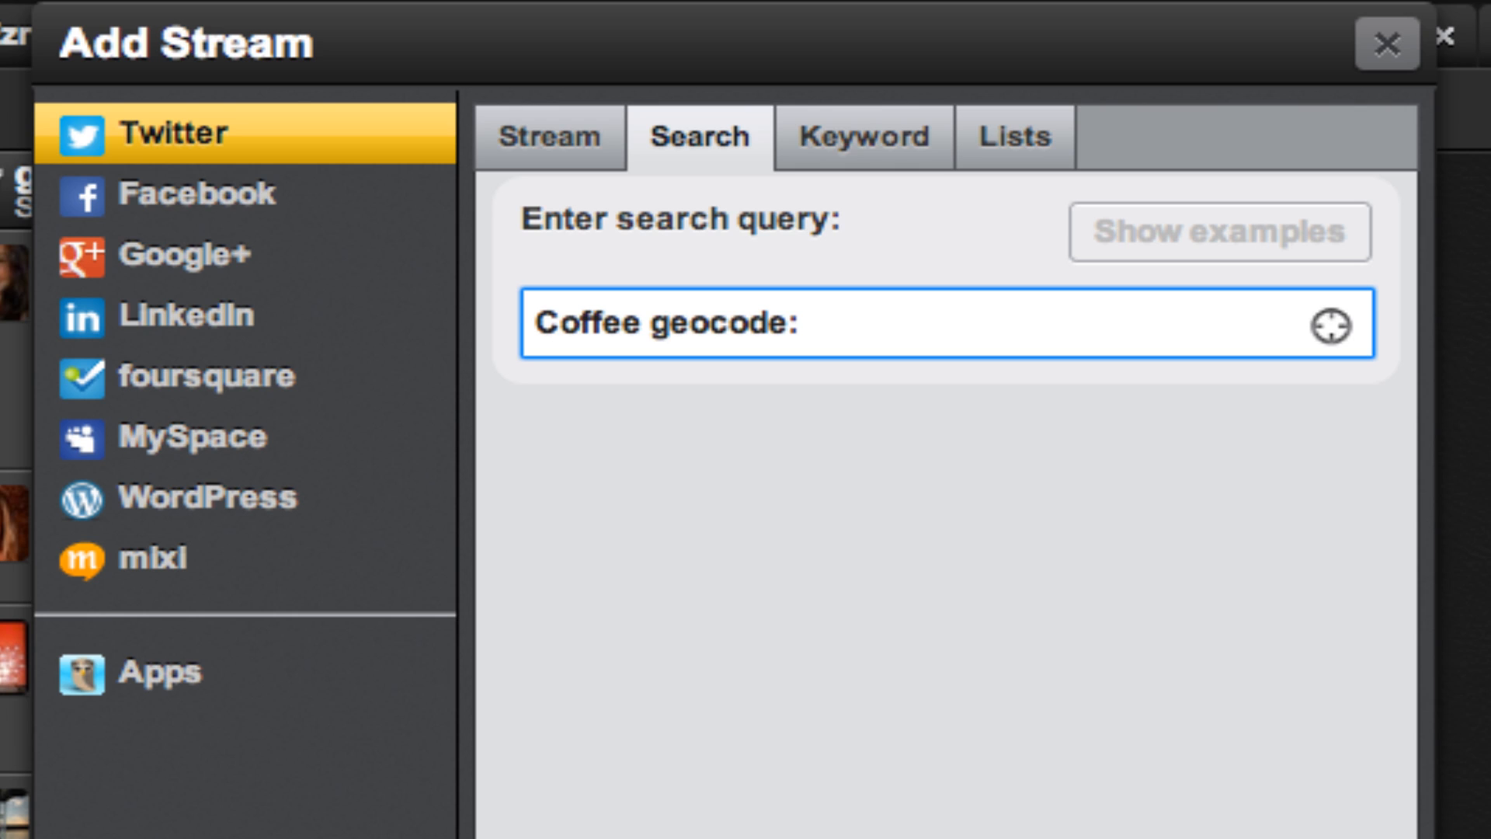
double_click(720, 323)
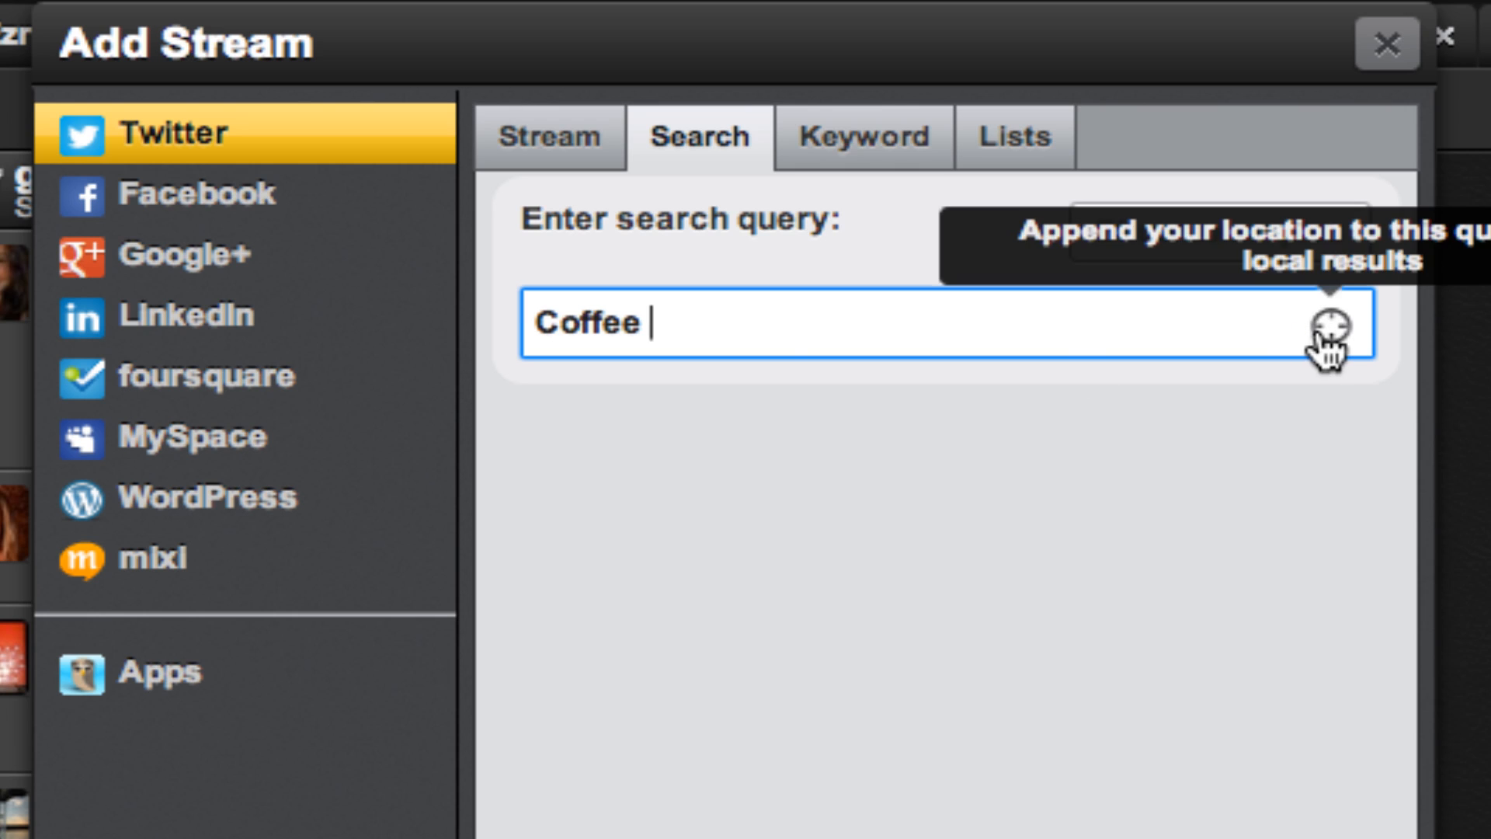
click(1330, 326)
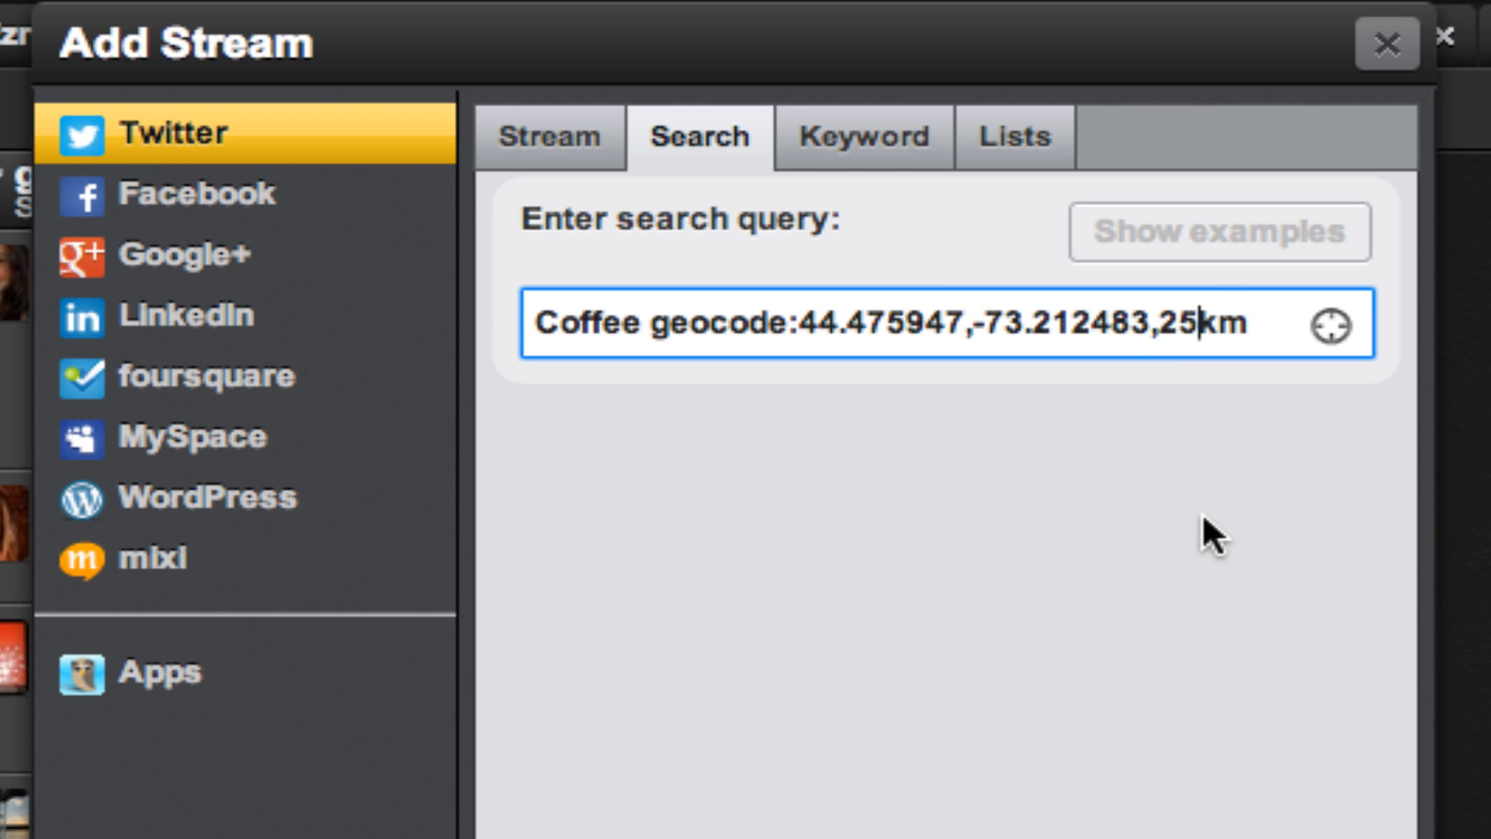
Step: Tidy the query and create the Coffee geocode search stream as a third column
key(Backspace)
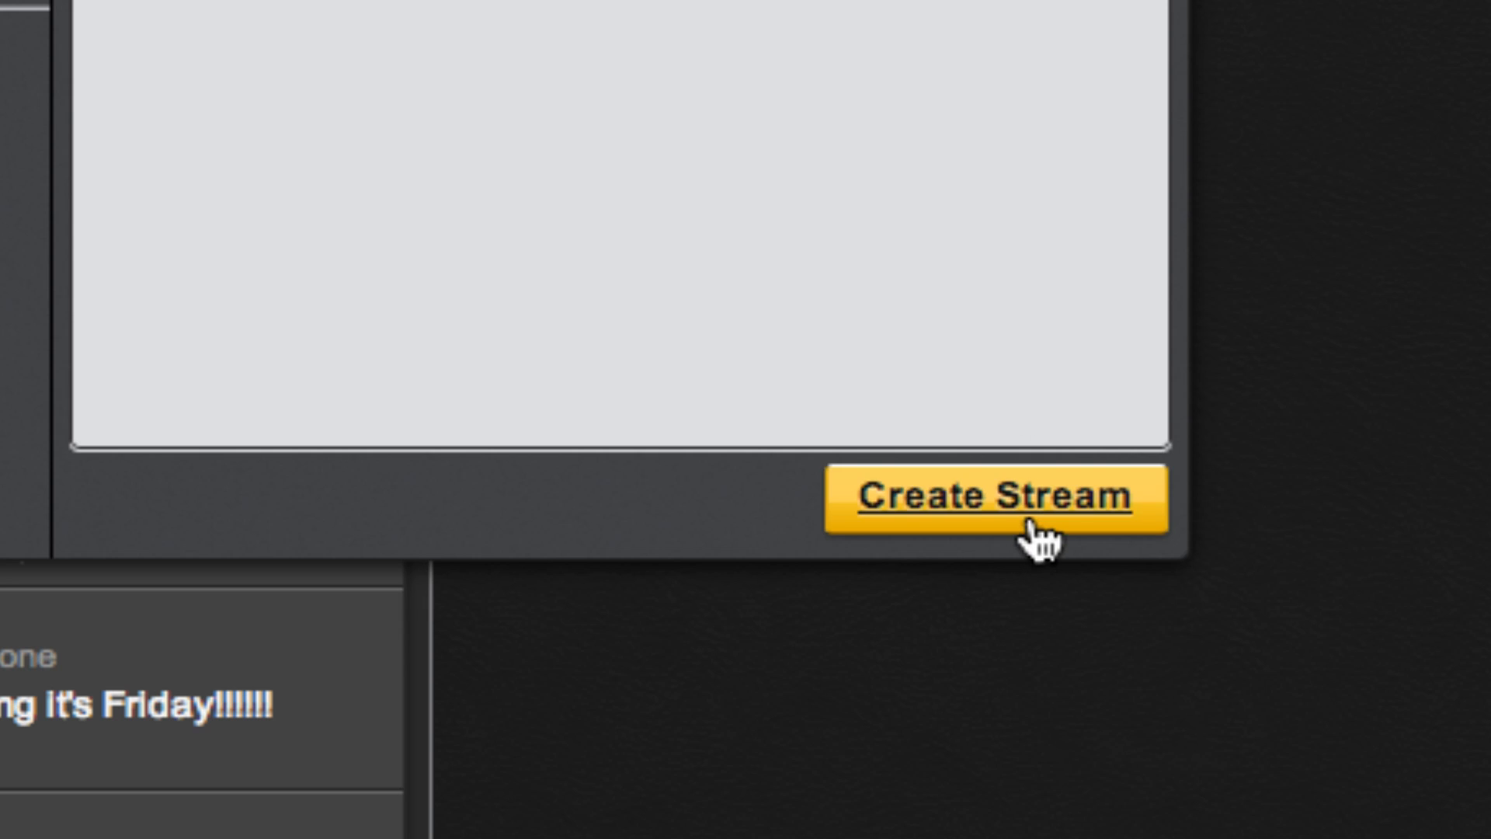
click(998, 499)
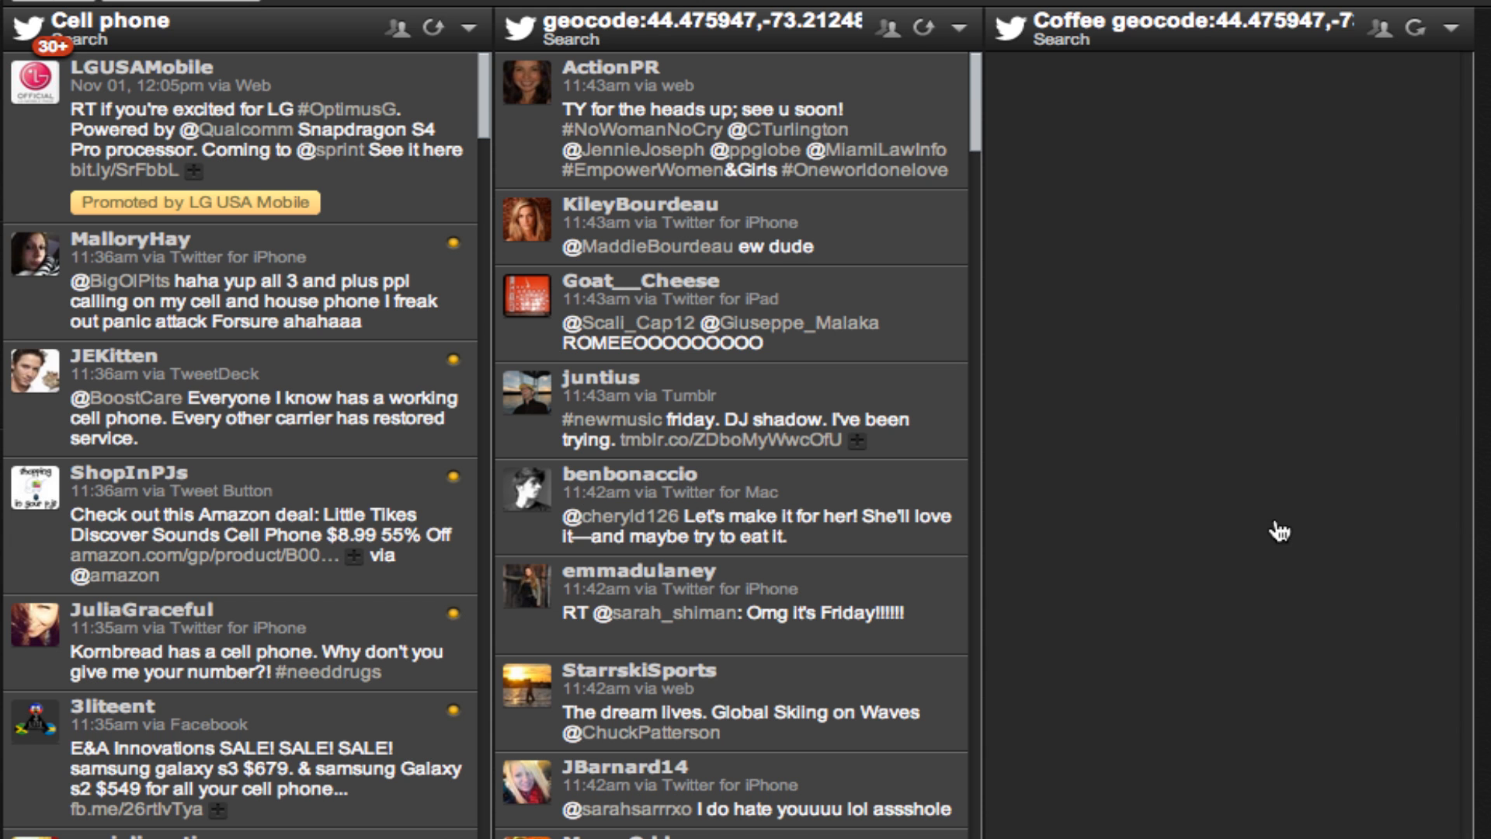